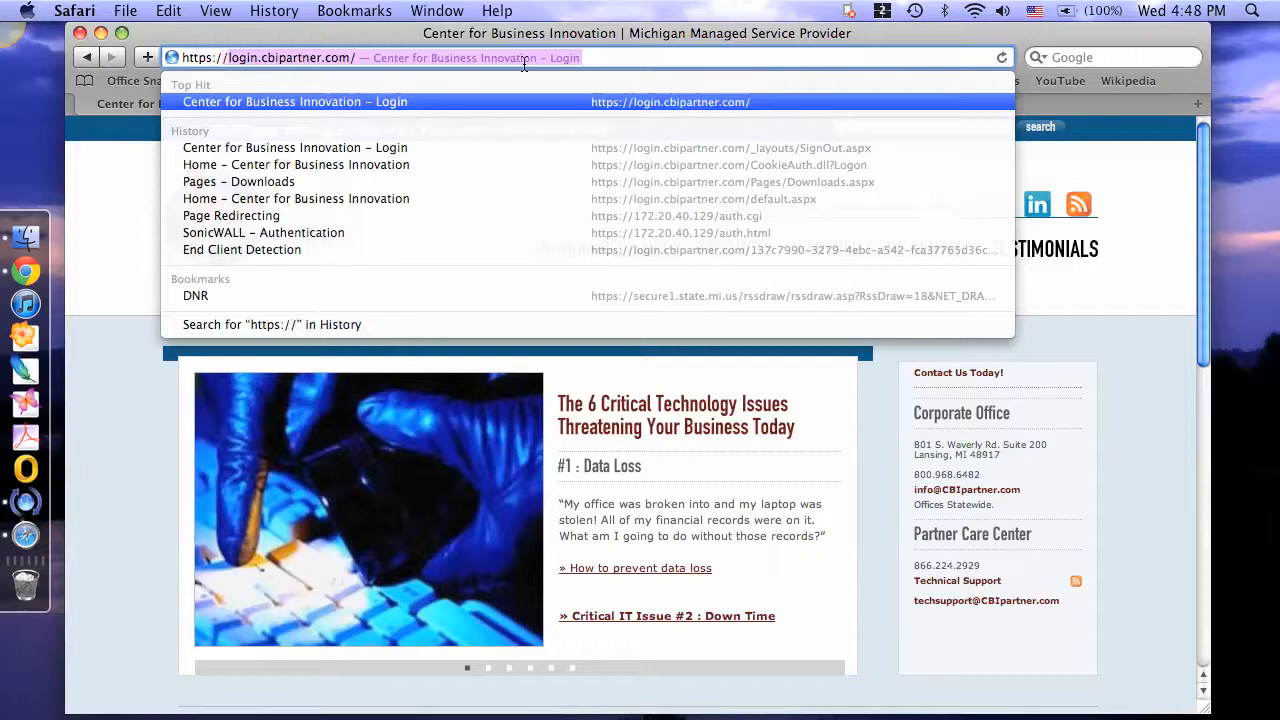
# Go to login.cbipartner.com and open the Center for Business Innovation login page
pyautogui.write('login.cbipartner.')
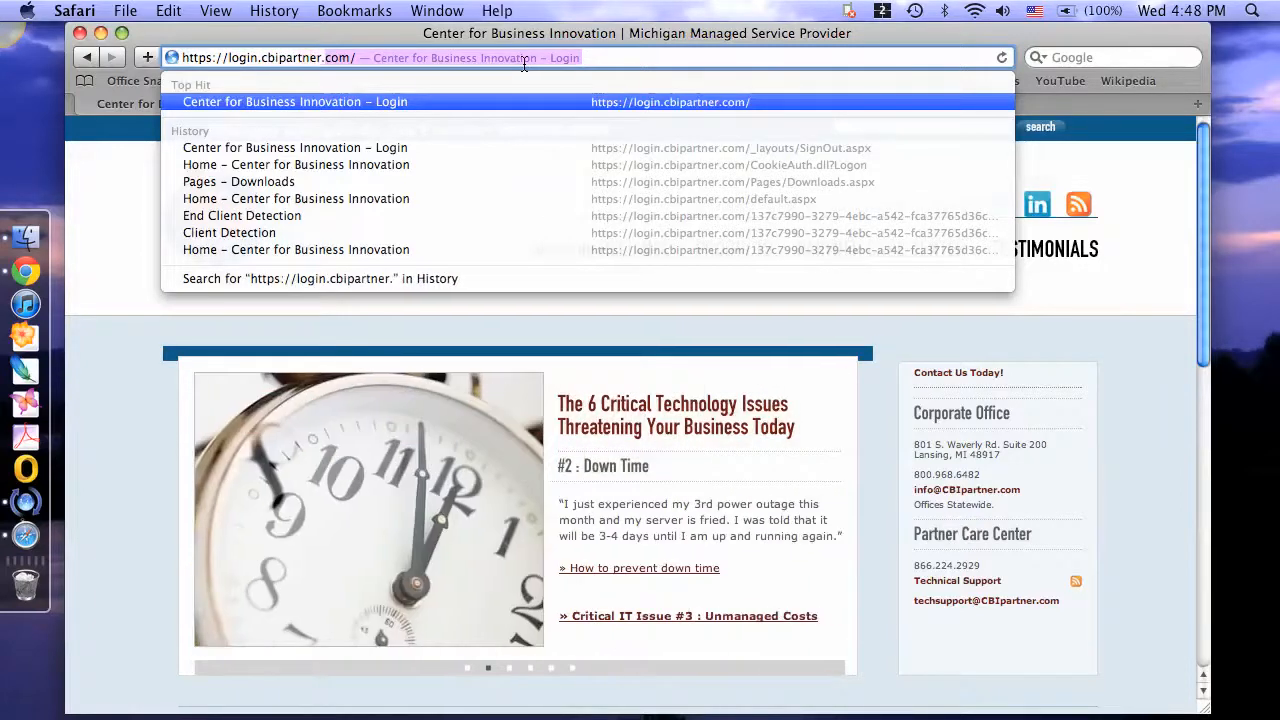
pyautogui.click(295, 101)
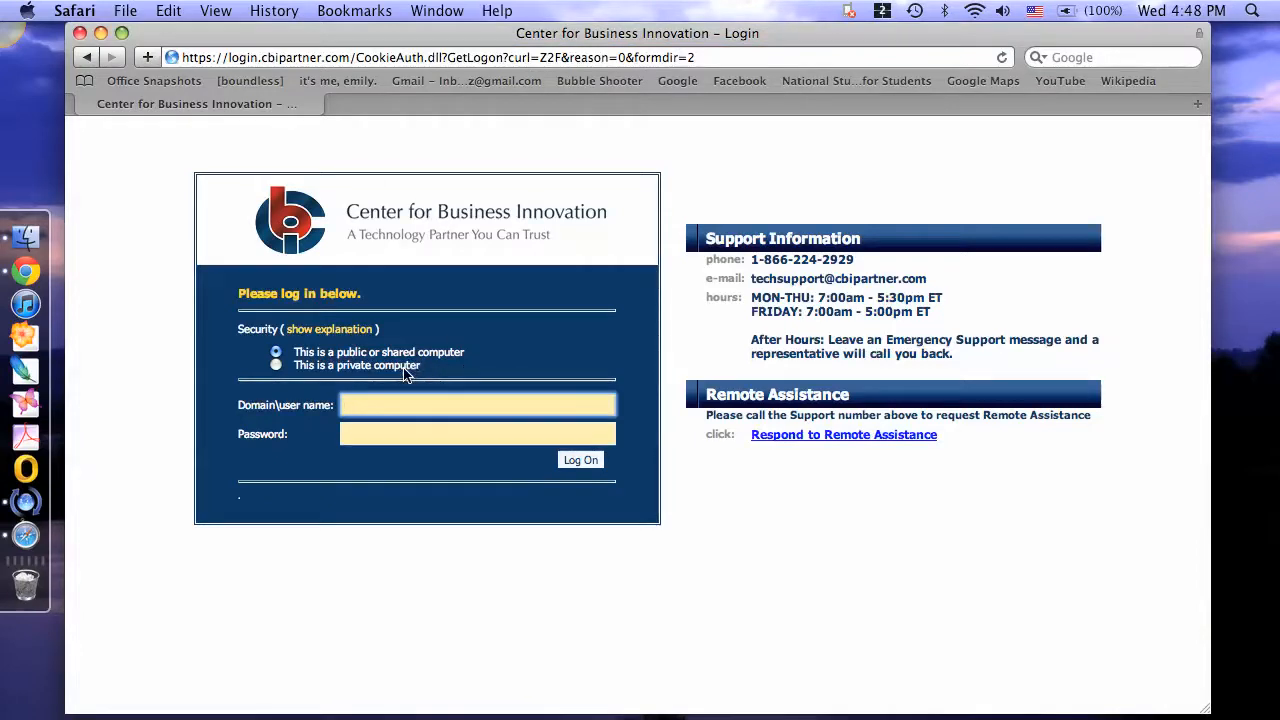
# Log on as darco\cbi-darco with 'This is a private computer' selected
pyautogui.click(276, 365)
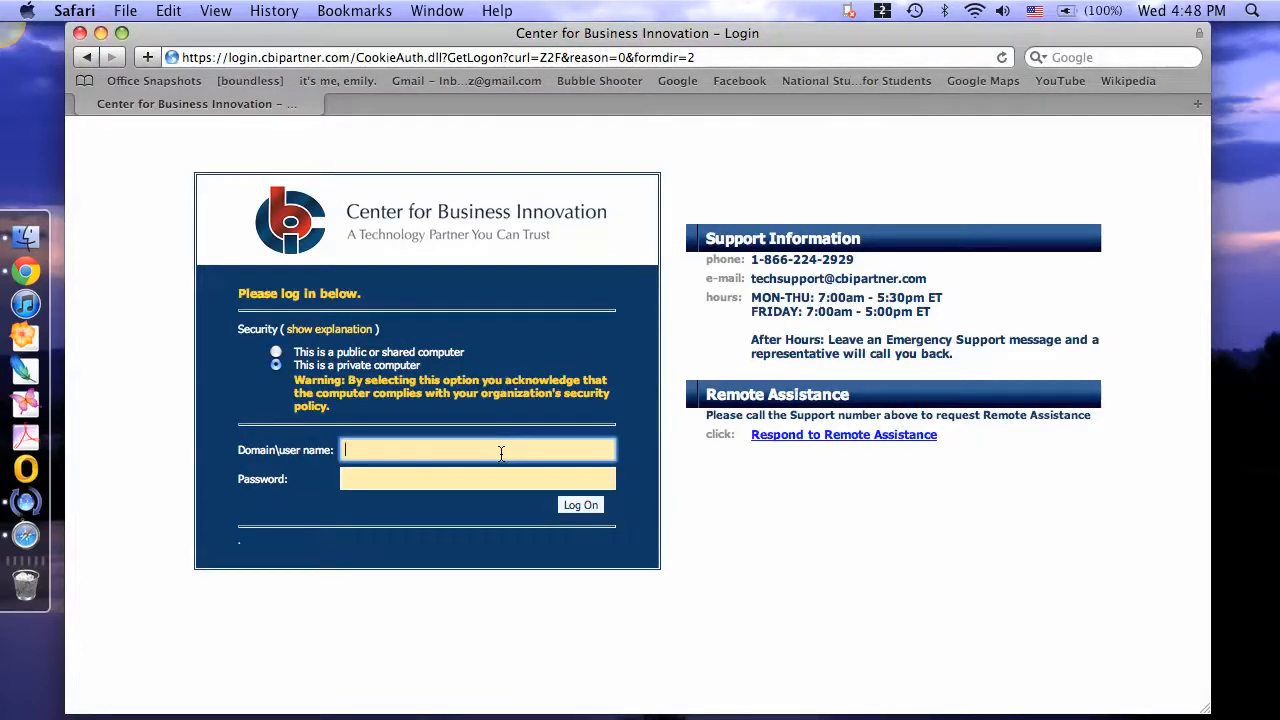
pyautogui.write('darco\\')
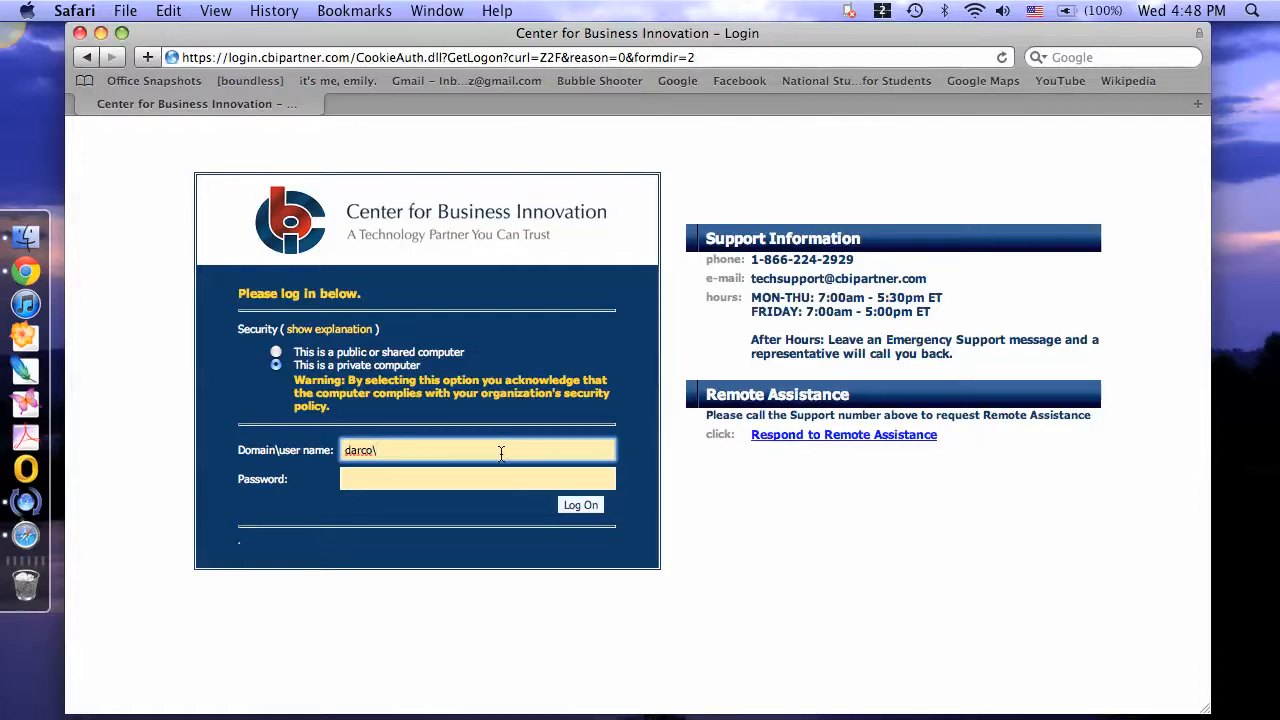
pyautogui.write('cbi-darco')
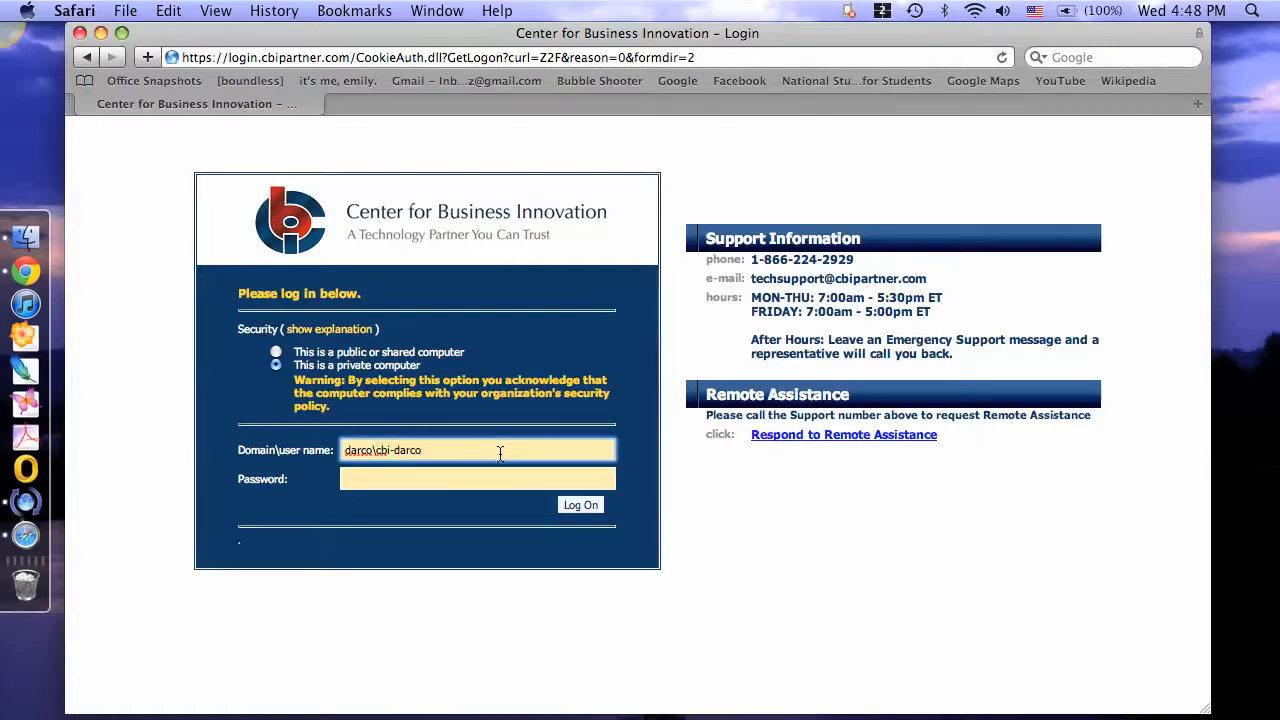
pyautogui.click(477, 478)
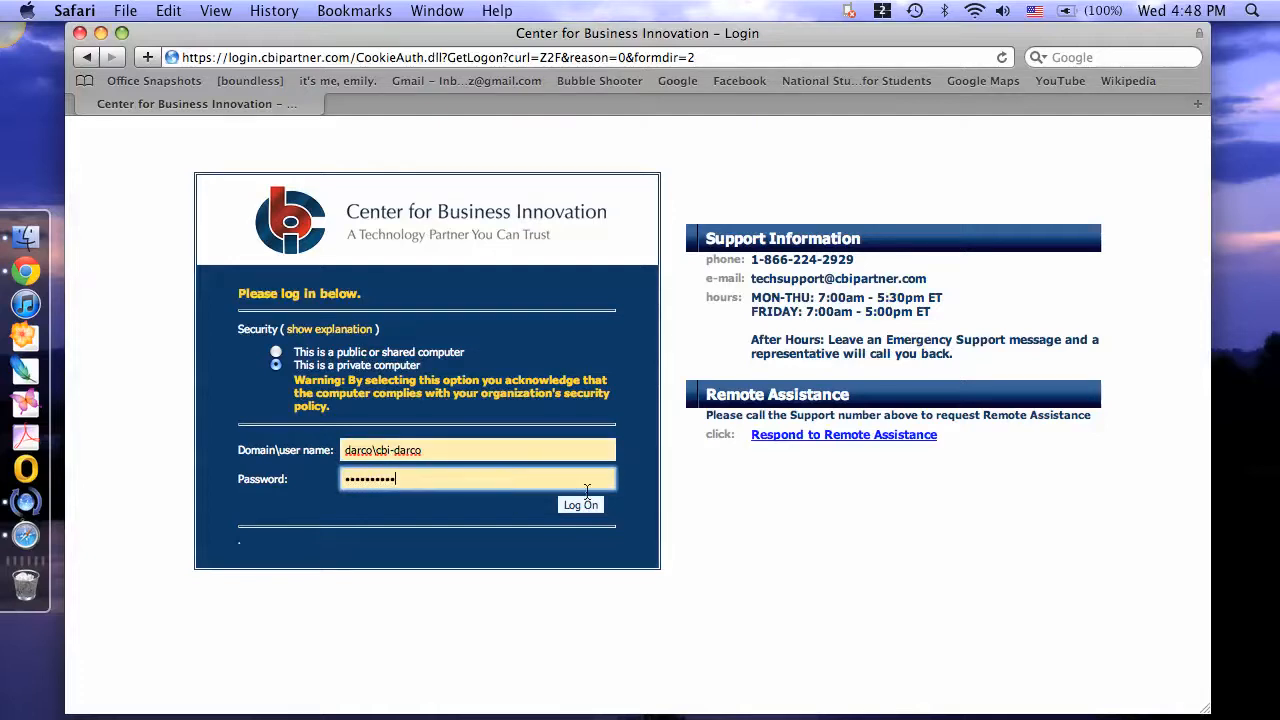
pyautogui.click(581, 505)
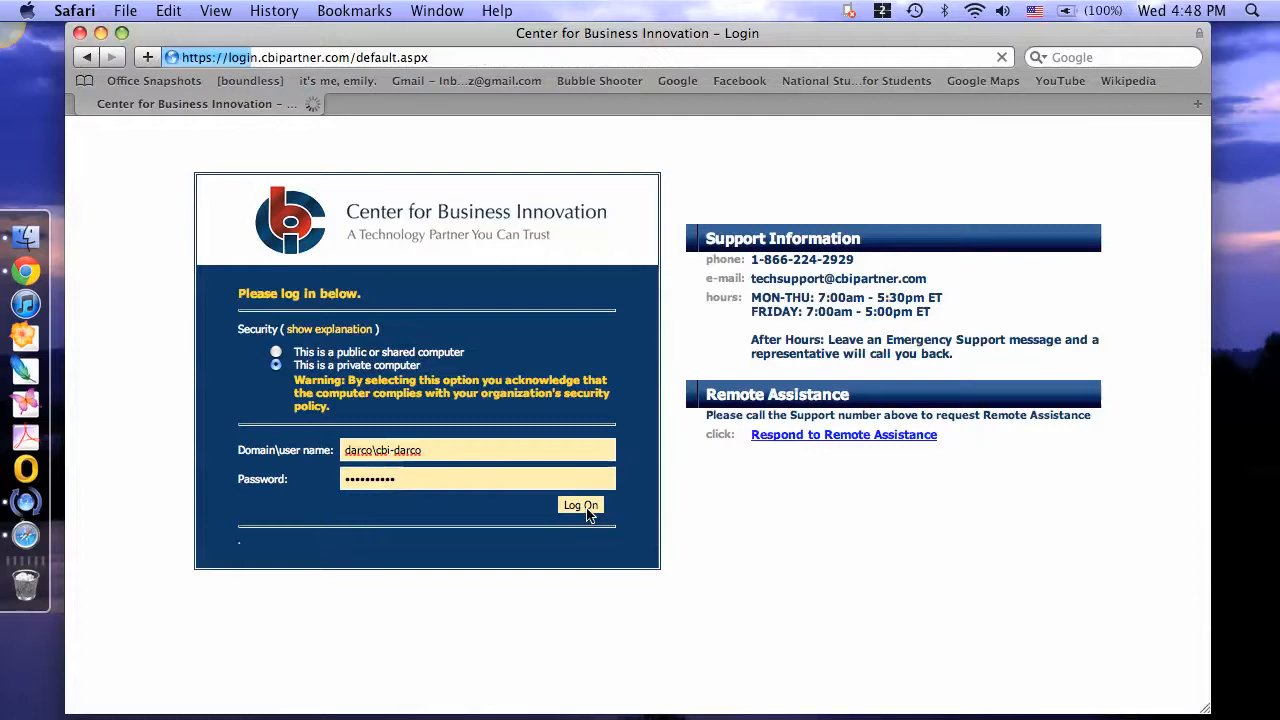
pyautogui.click(580, 505)
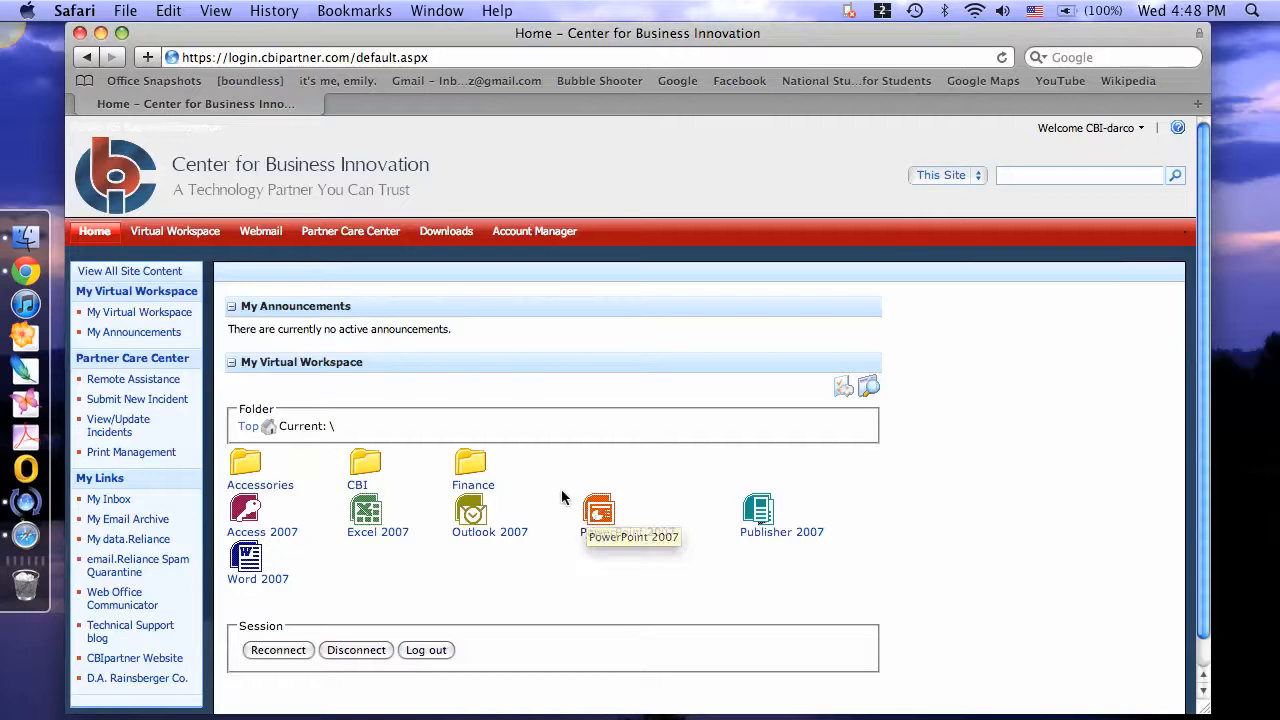
pyautogui.moveTo(445, 231)
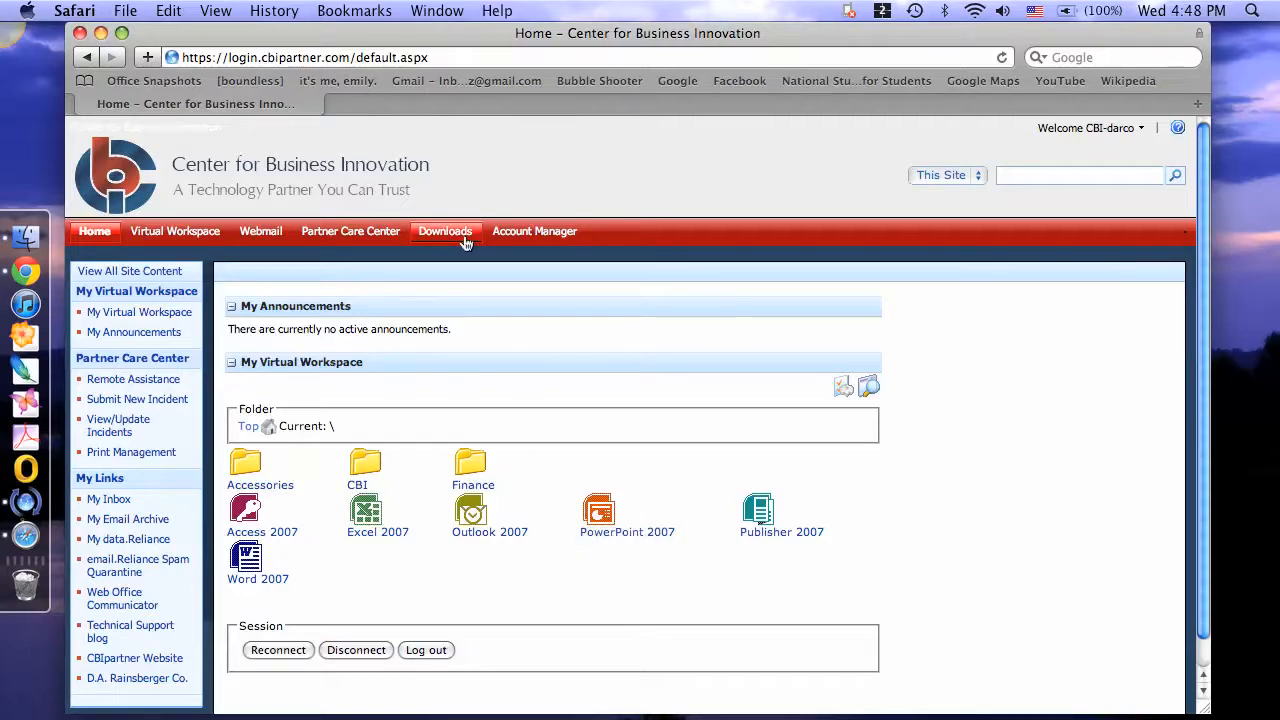
# Download the MAC OS X ICA Web Client from the portal's Downloads page
pyautogui.click(445, 231)
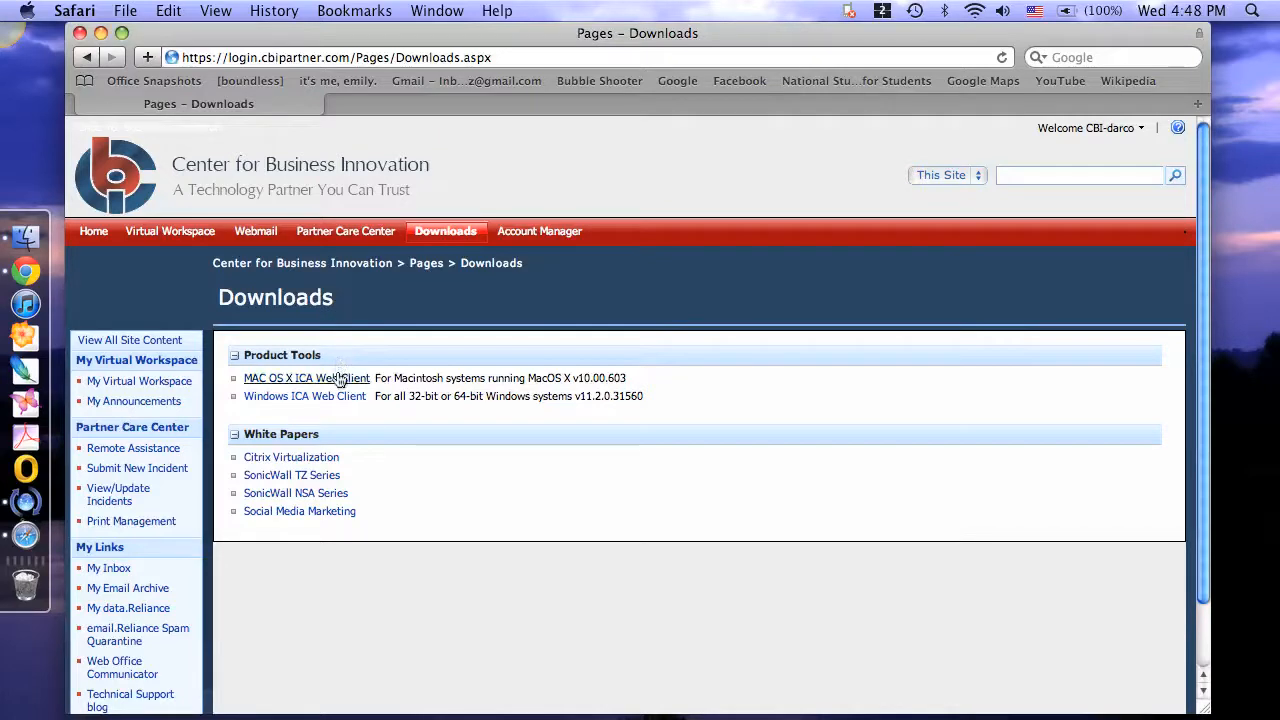
pyautogui.click(305, 378)
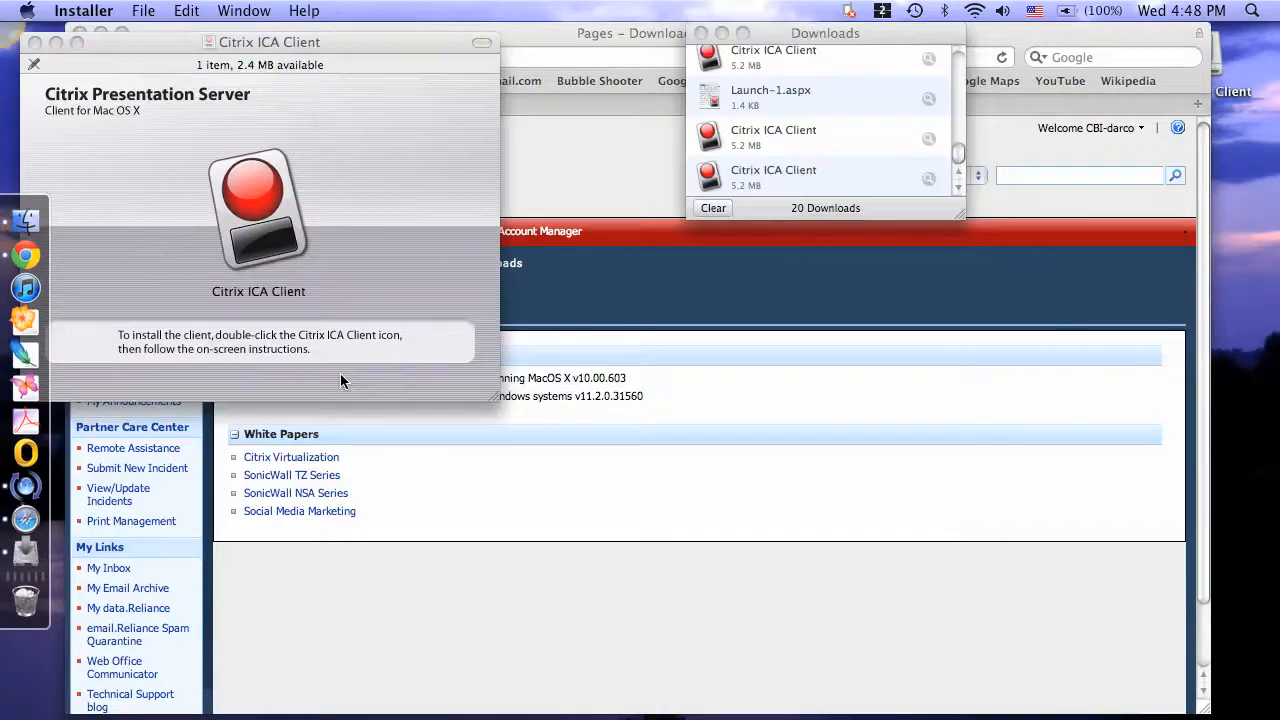
# Launch the Citrix ICA Client installer, move past the introduction, and agree to the license
pyautogui.doubleClick(258, 210)
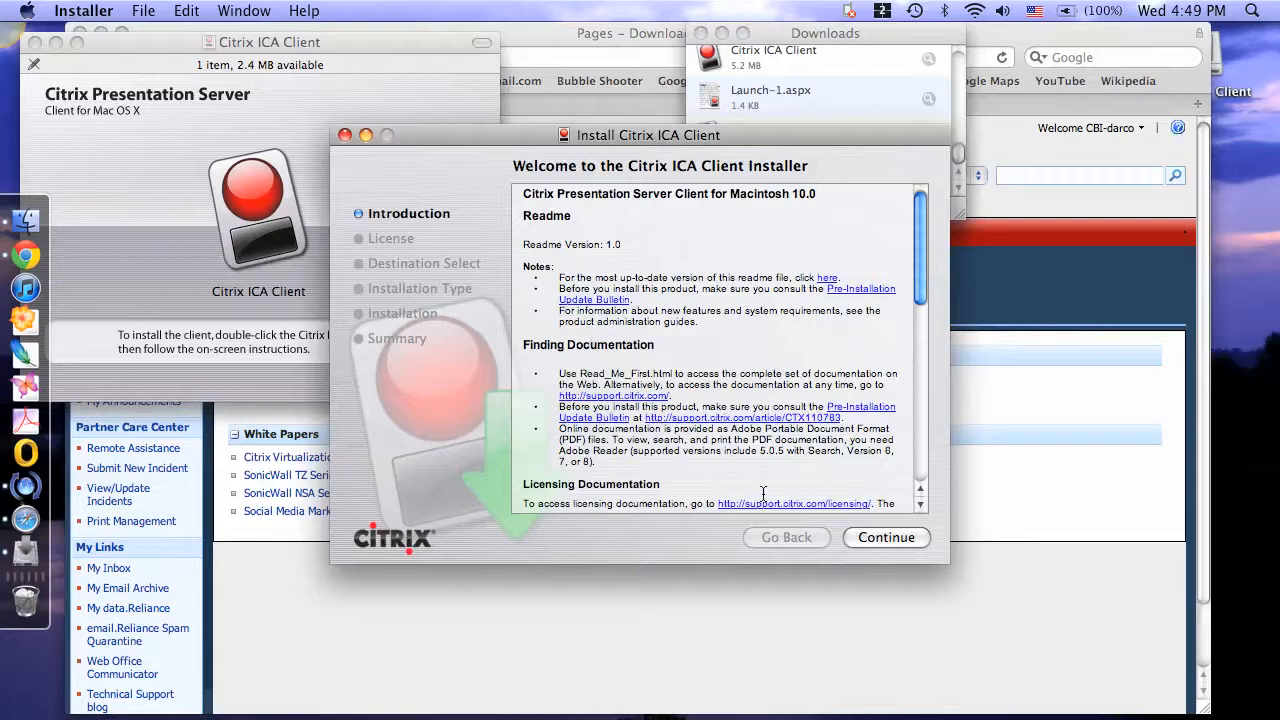
pyautogui.moveTo(881, 538)
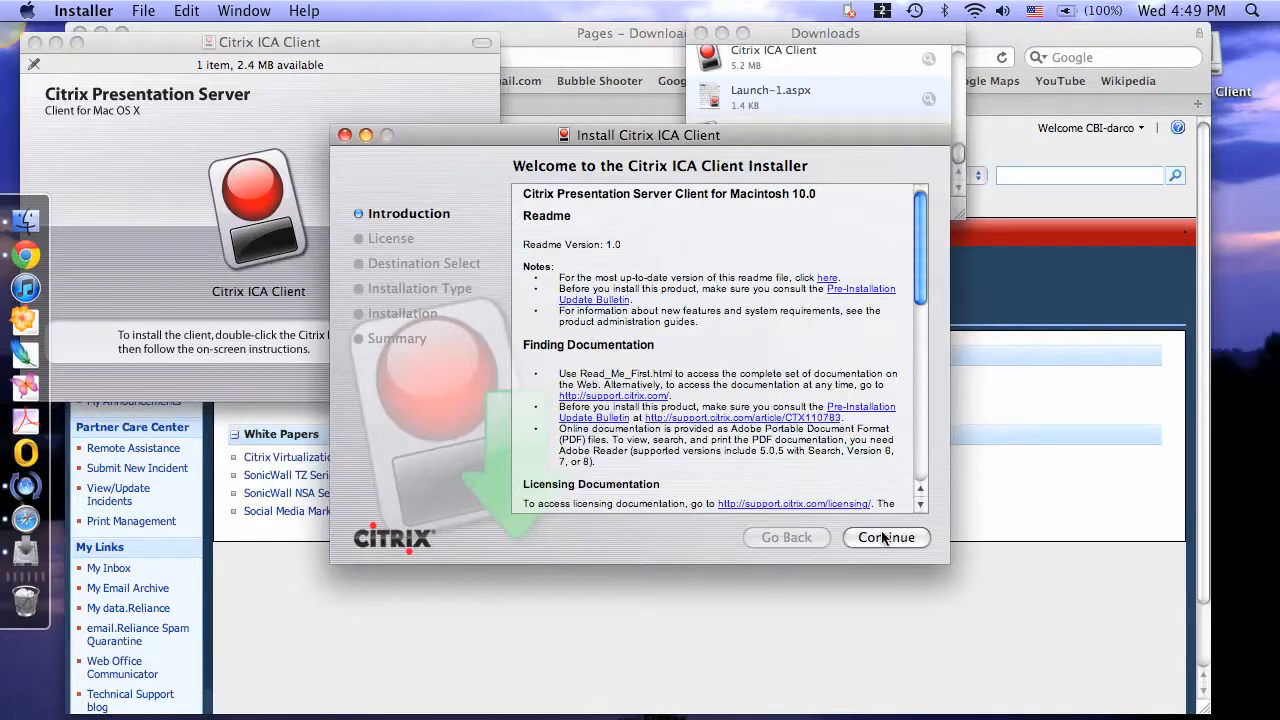
pyautogui.click(885, 537)
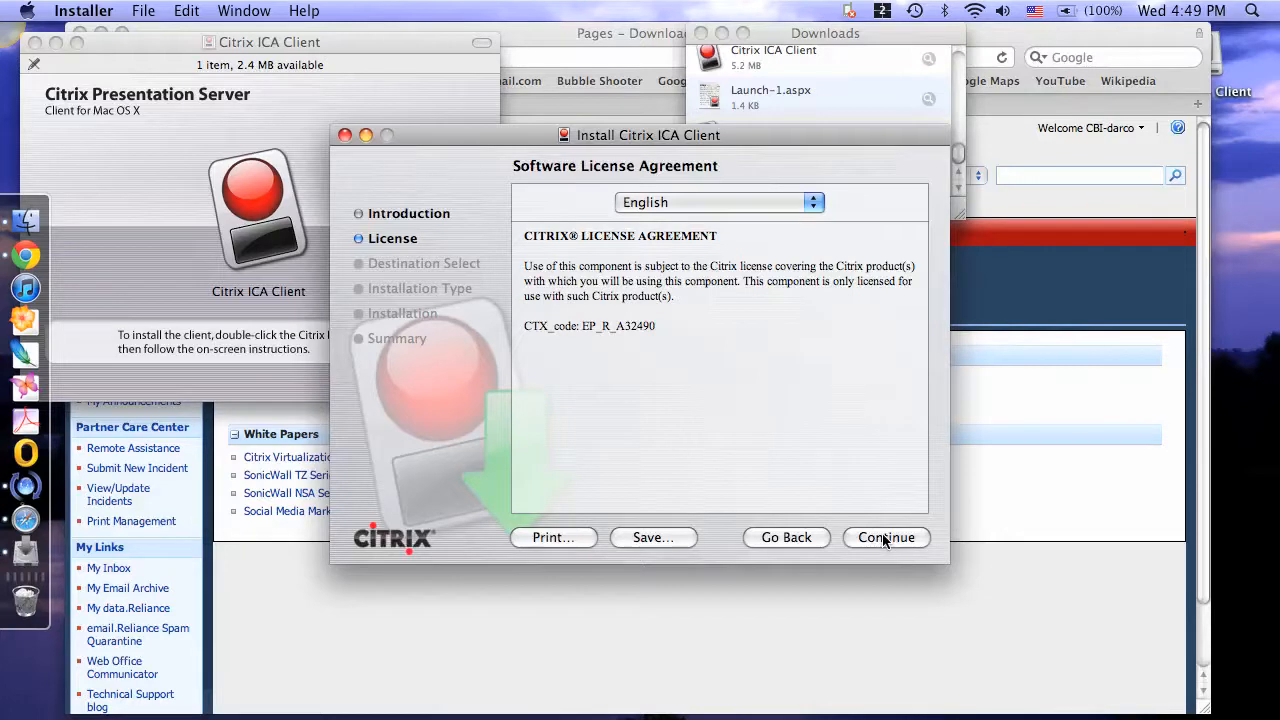
pyautogui.click(885, 537)
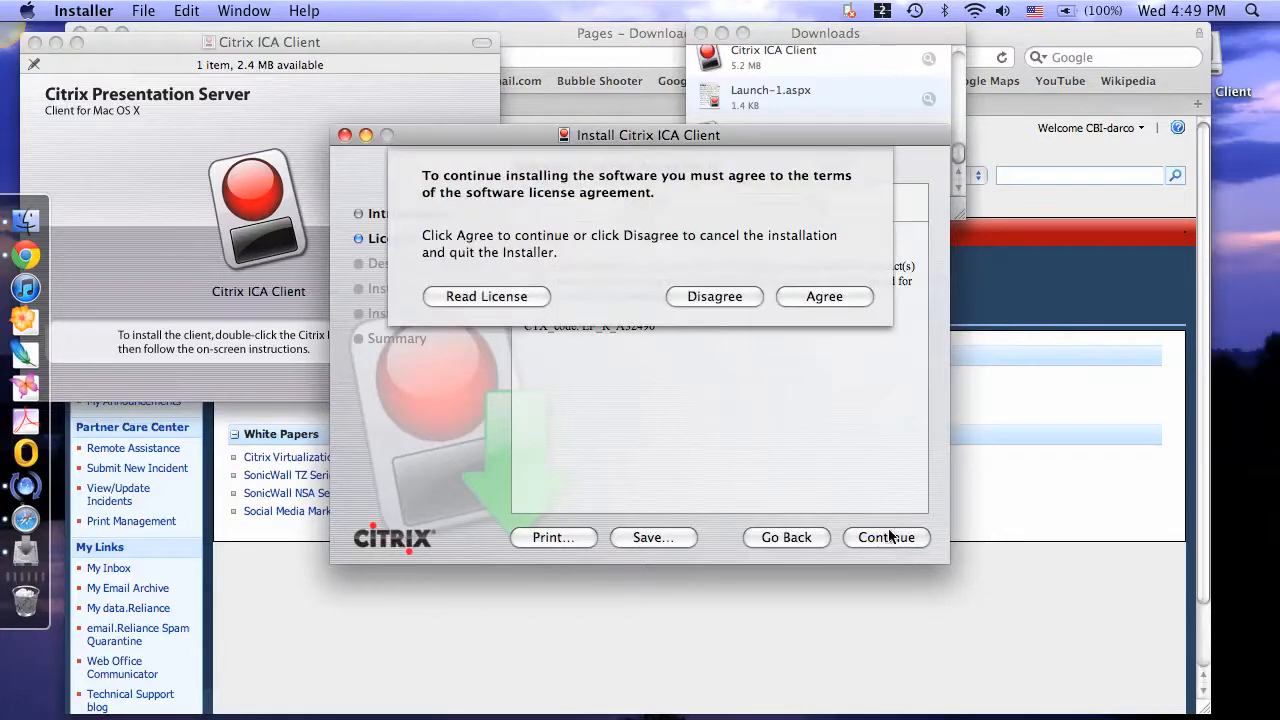
pyautogui.moveTo(550, 300)
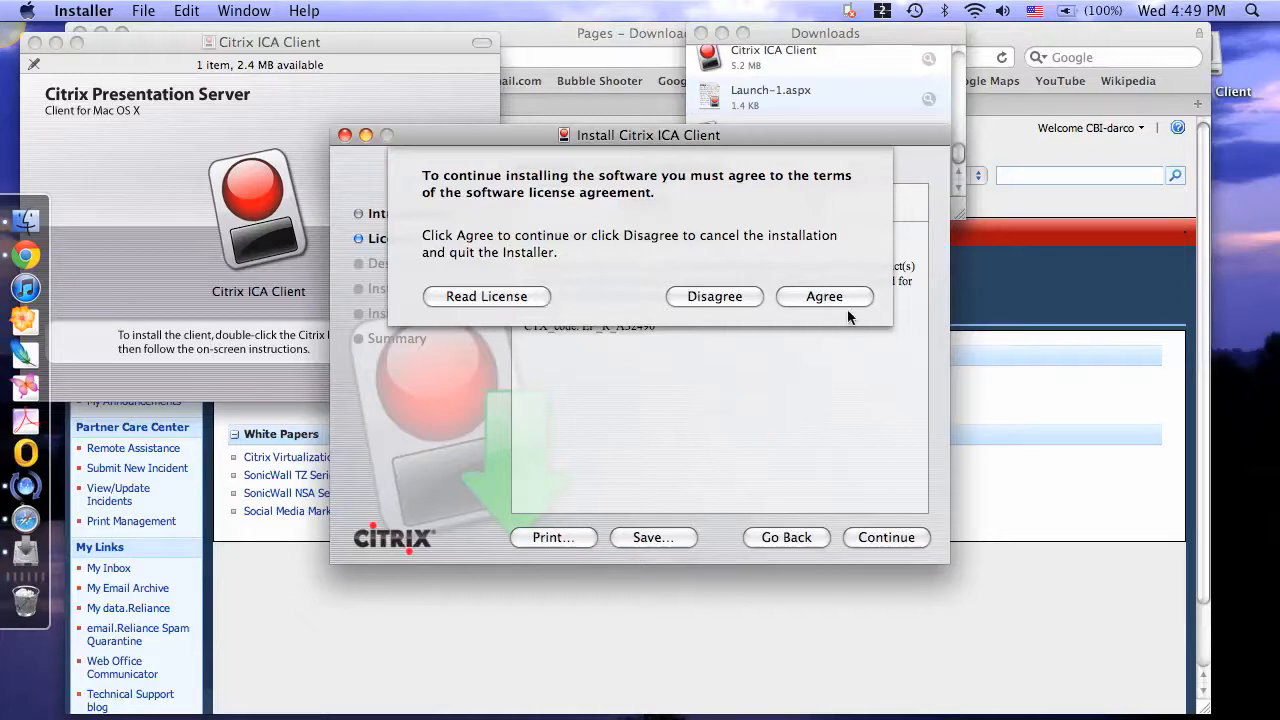
pyautogui.click(824, 288)
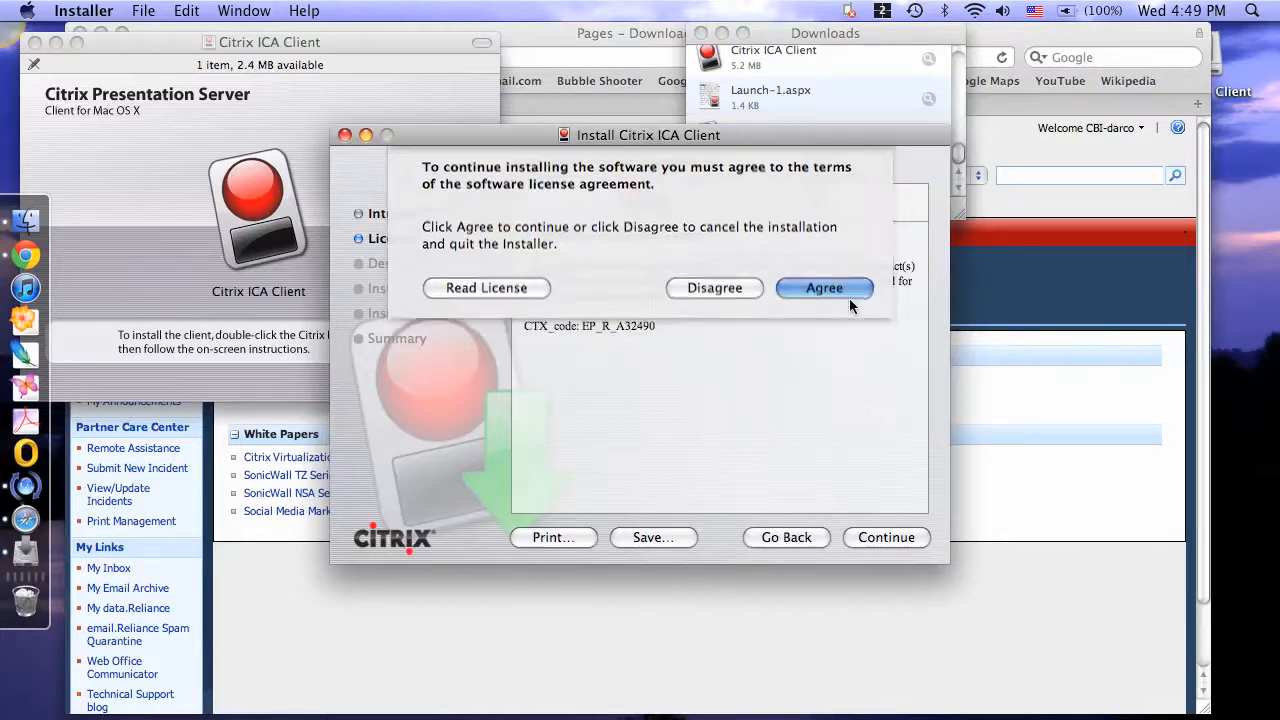
pyautogui.click(824, 288)
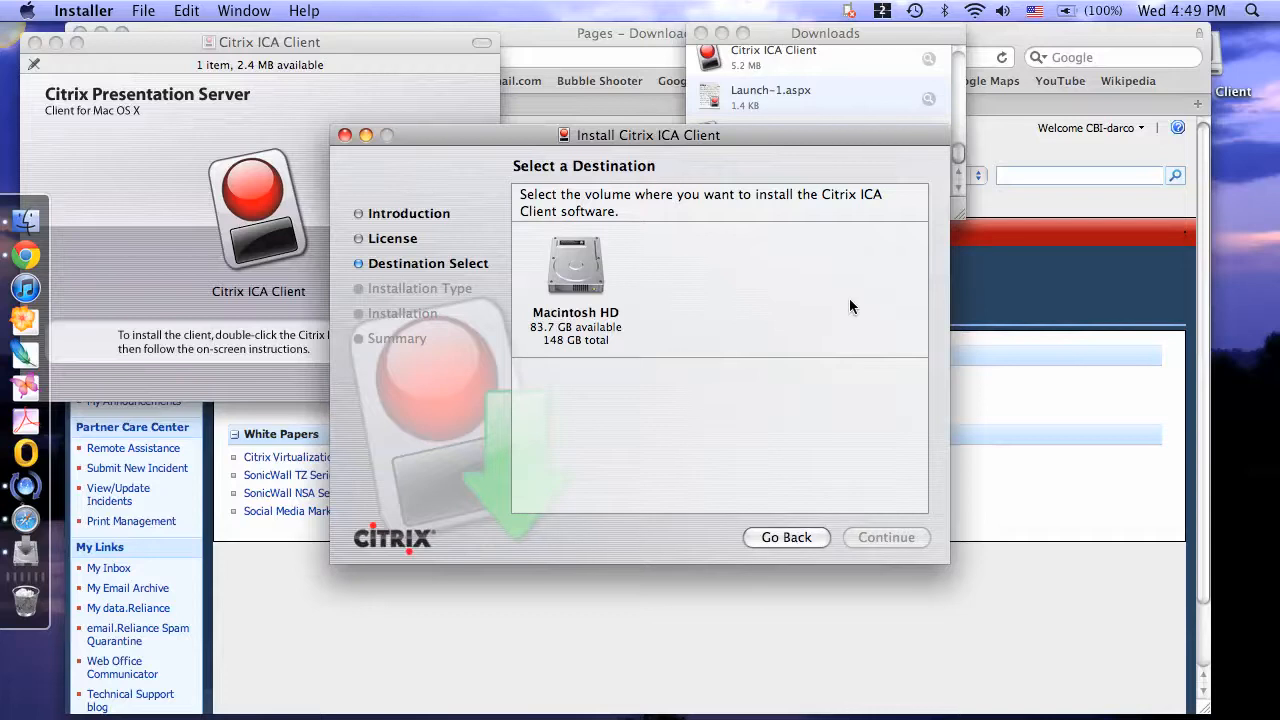
pyautogui.moveTo(562, 291)
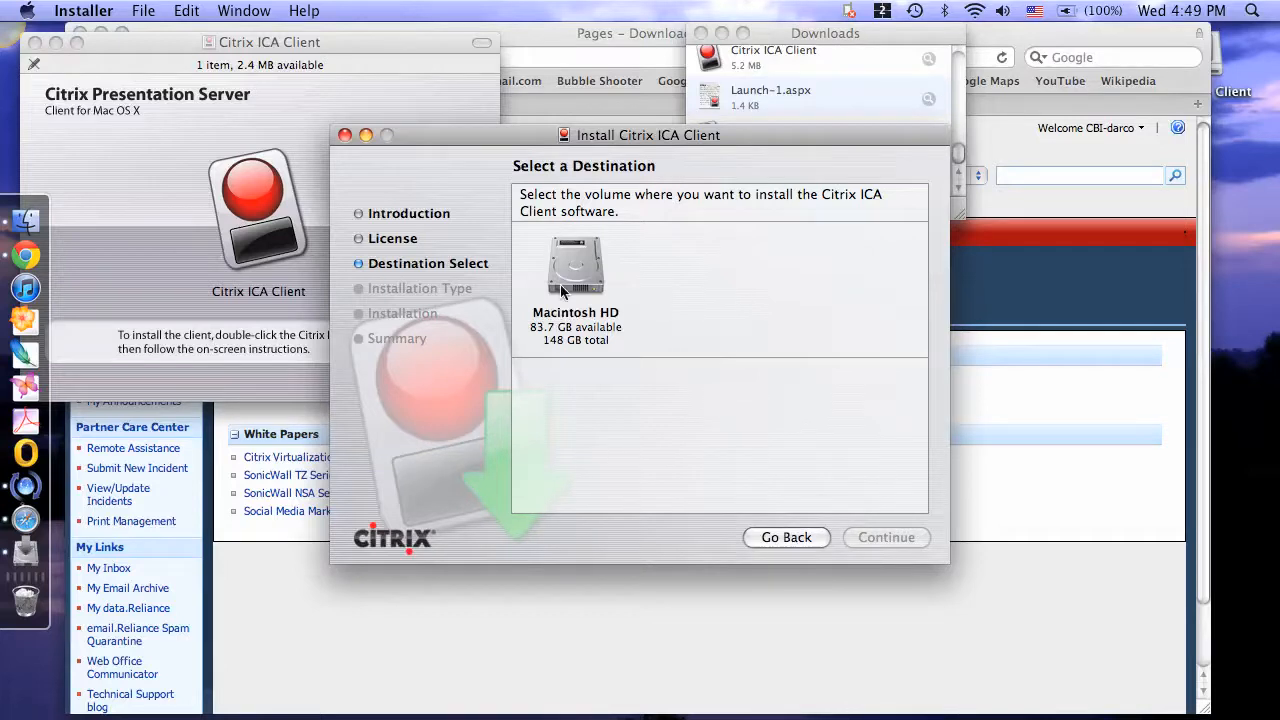
# Install to Macintosh HD and start the 11.2 MB standard install
pyautogui.click(575, 267)
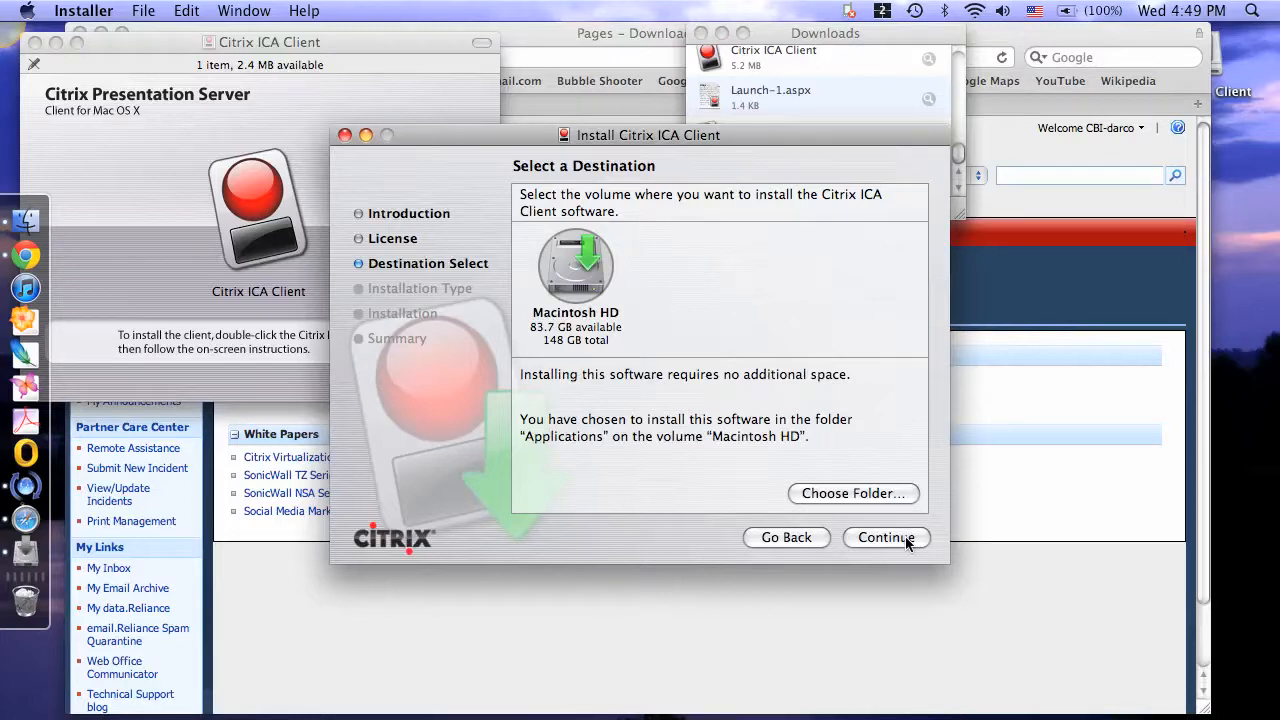
pyautogui.click(884, 537)
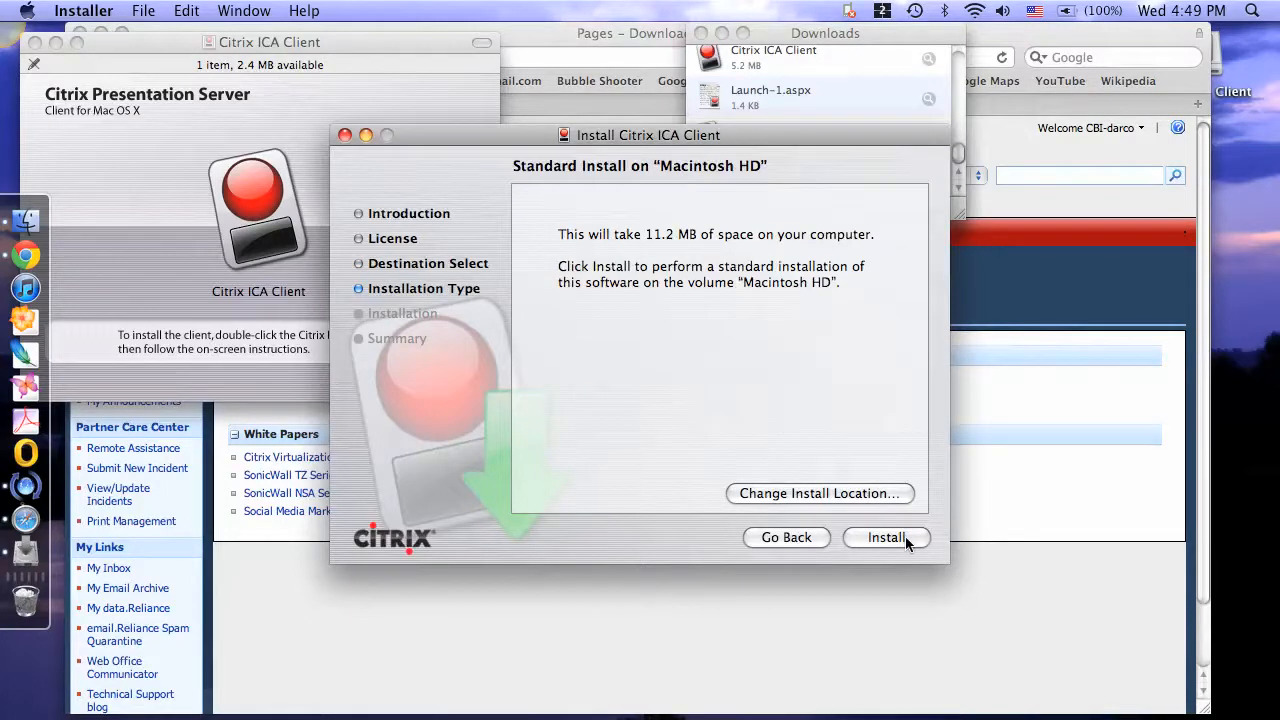
pyautogui.moveTo(728, 246)
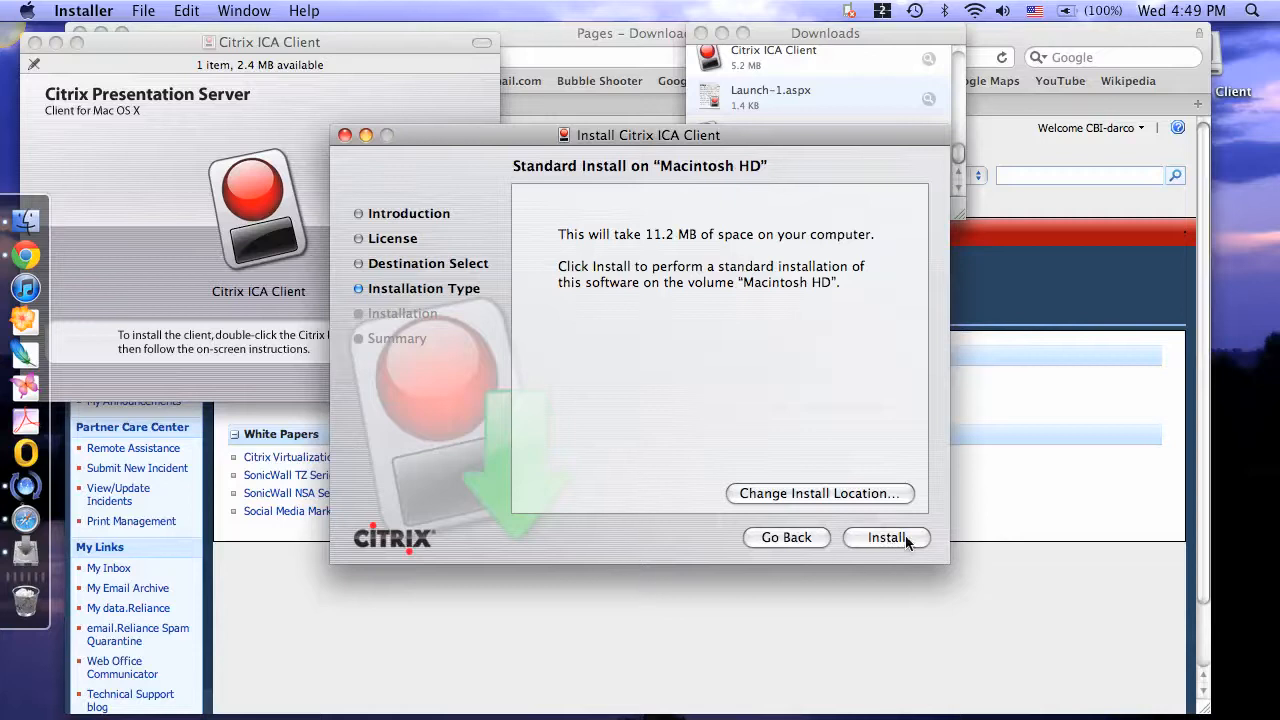
pyautogui.click(886, 537)
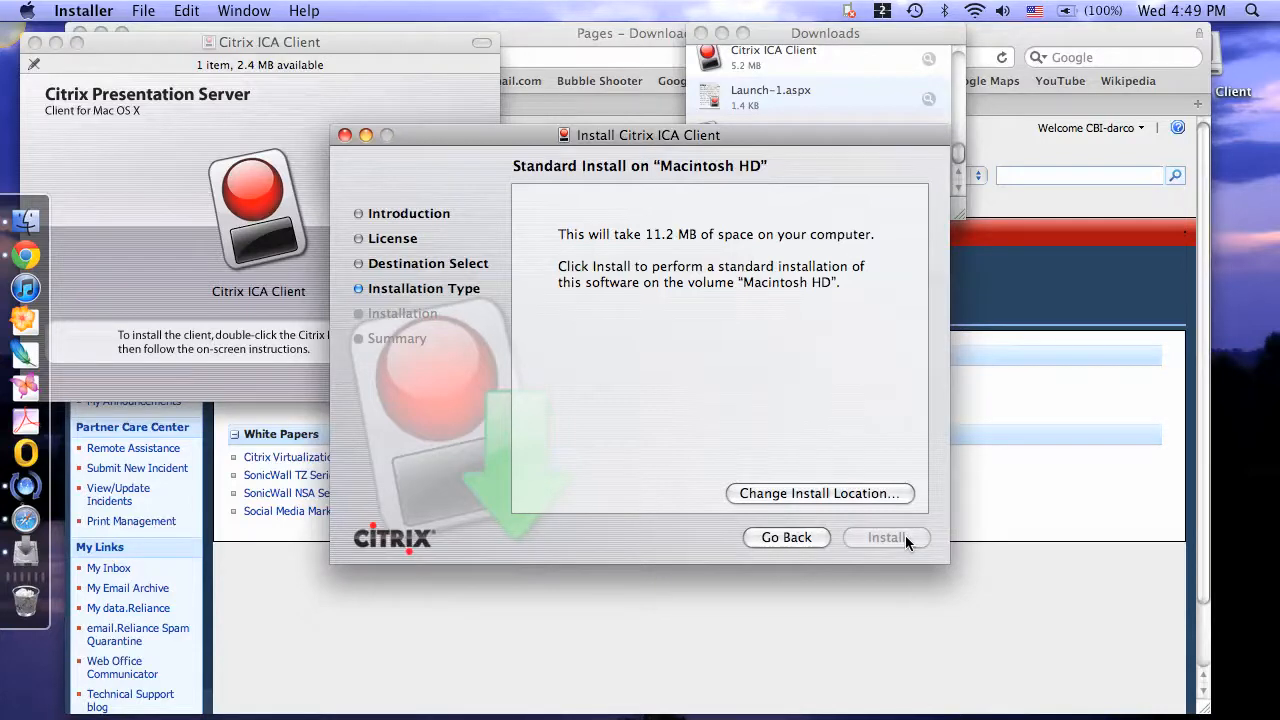
# Authorize with the administrator password, then close Installer once installation succeeds
pyautogui.click(886, 537)
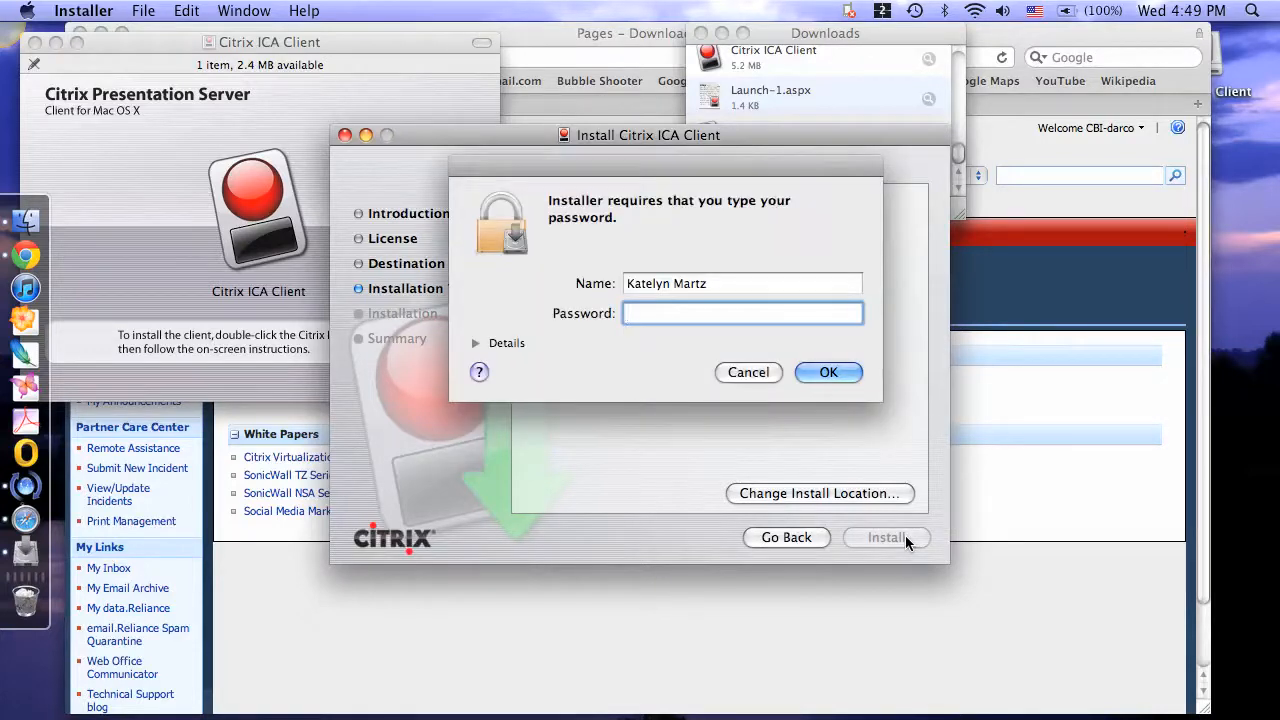
pyautogui.click(742, 313)
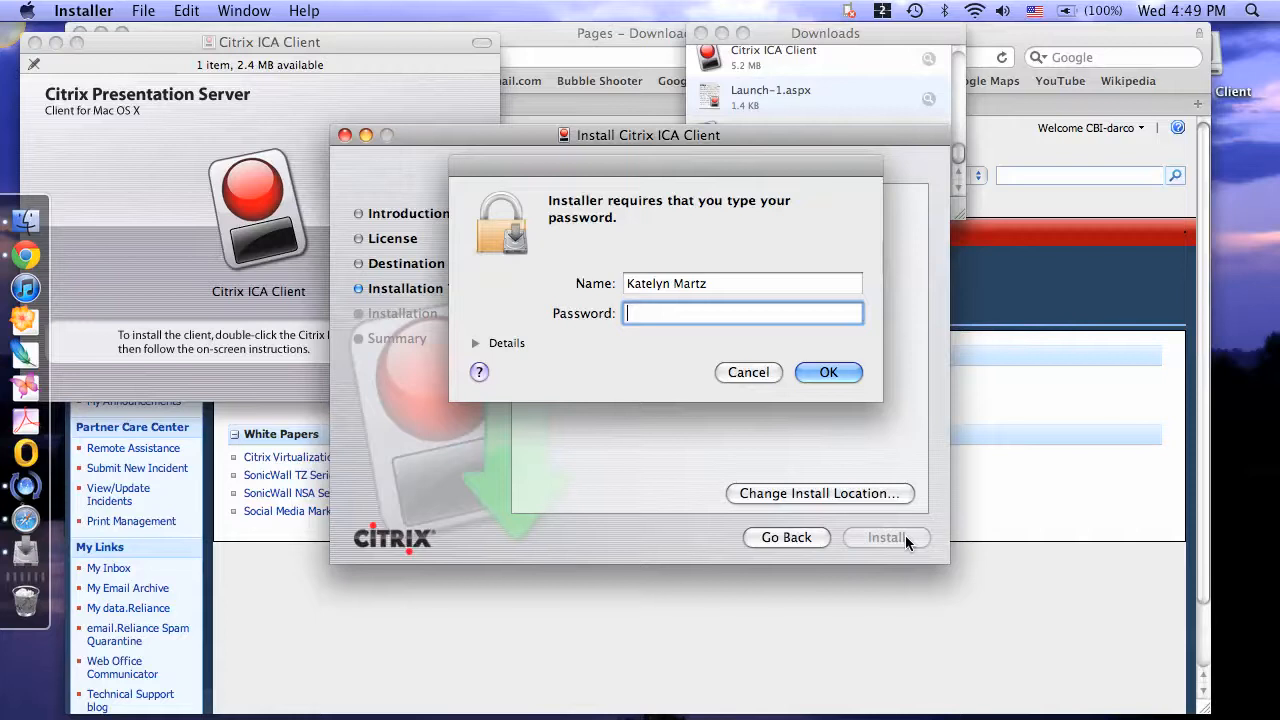
pyautogui.write('•••••')
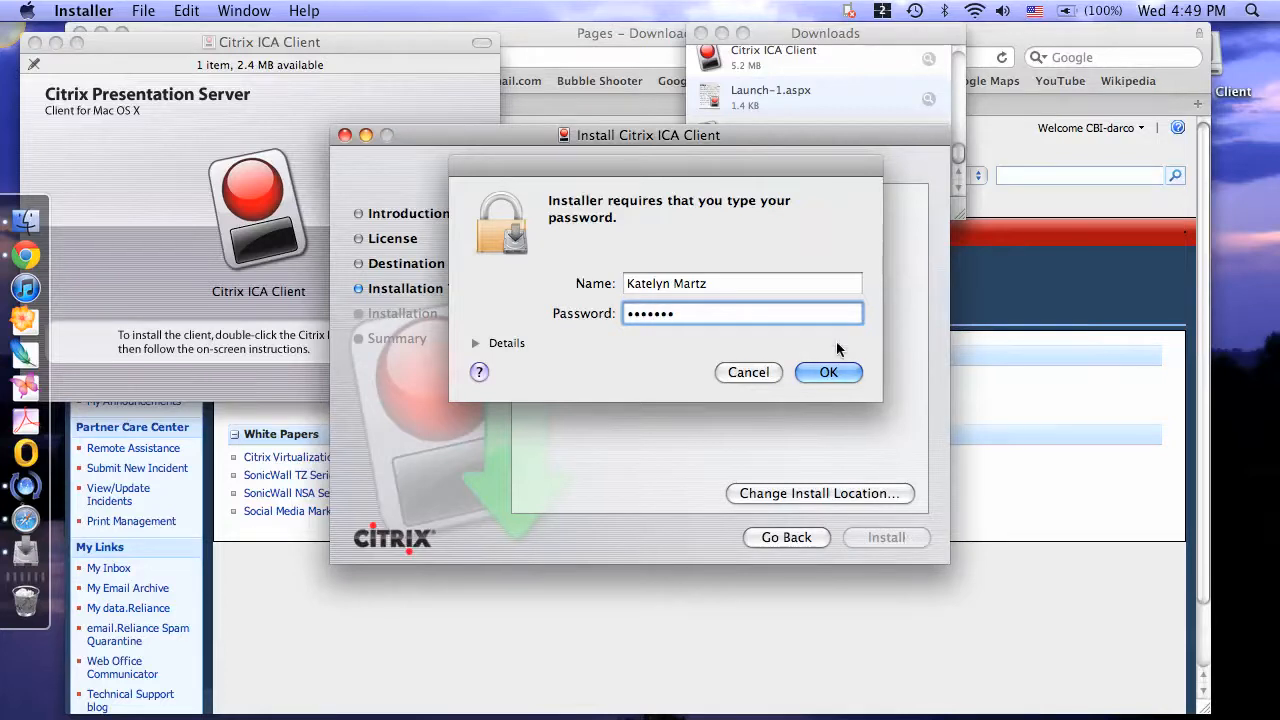
pyautogui.click(828, 372)
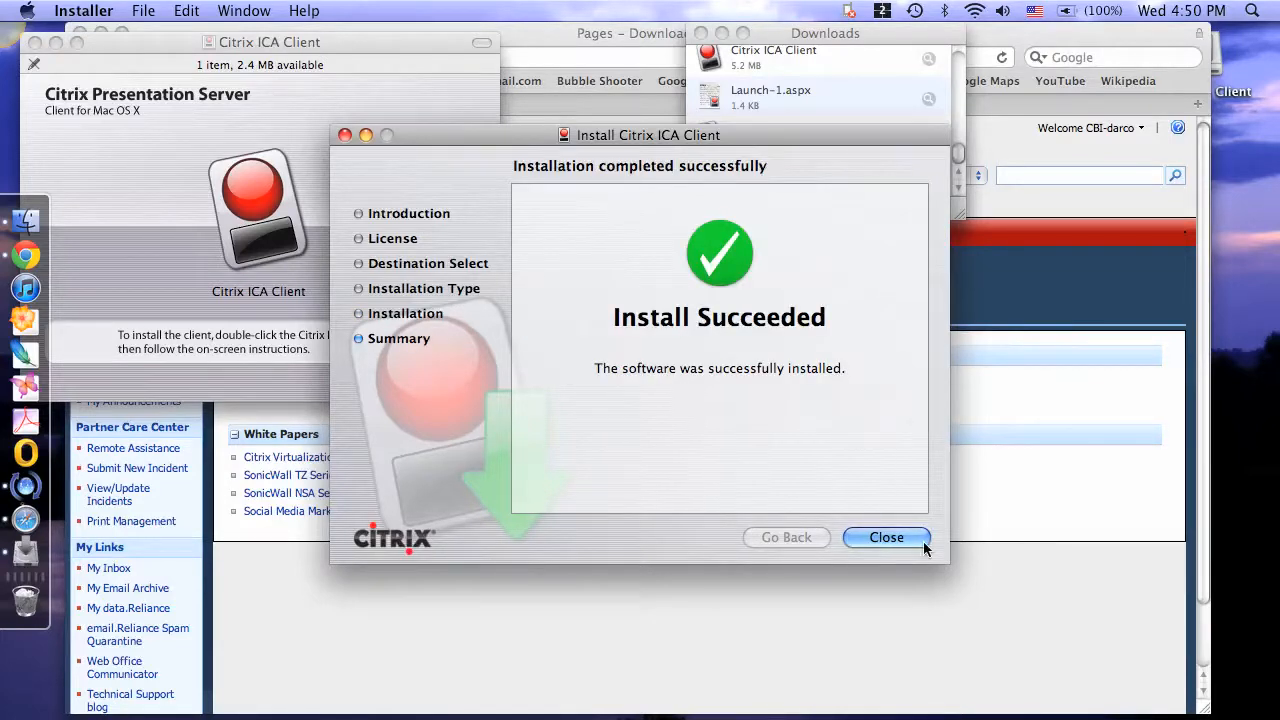
pyautogui.click(885, 537)
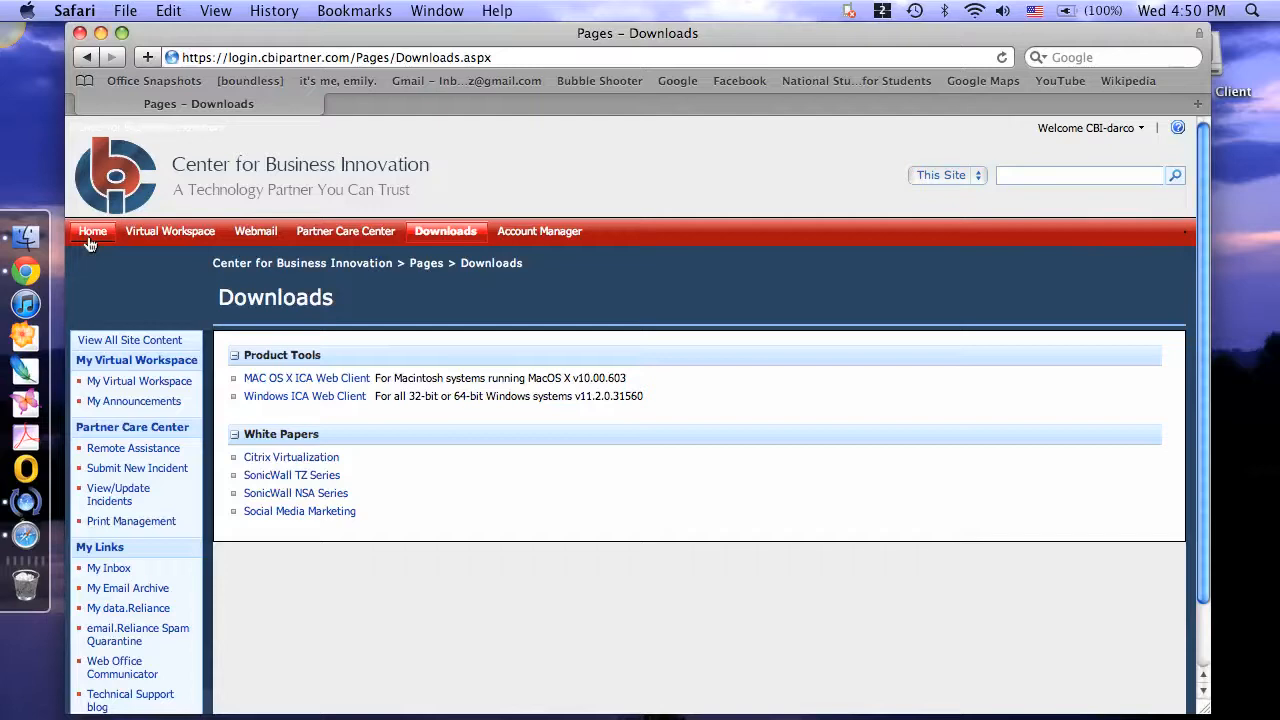
# Return to the portal Home page and launch the Client Detection Wizard
pyautogui.click(92, 231)
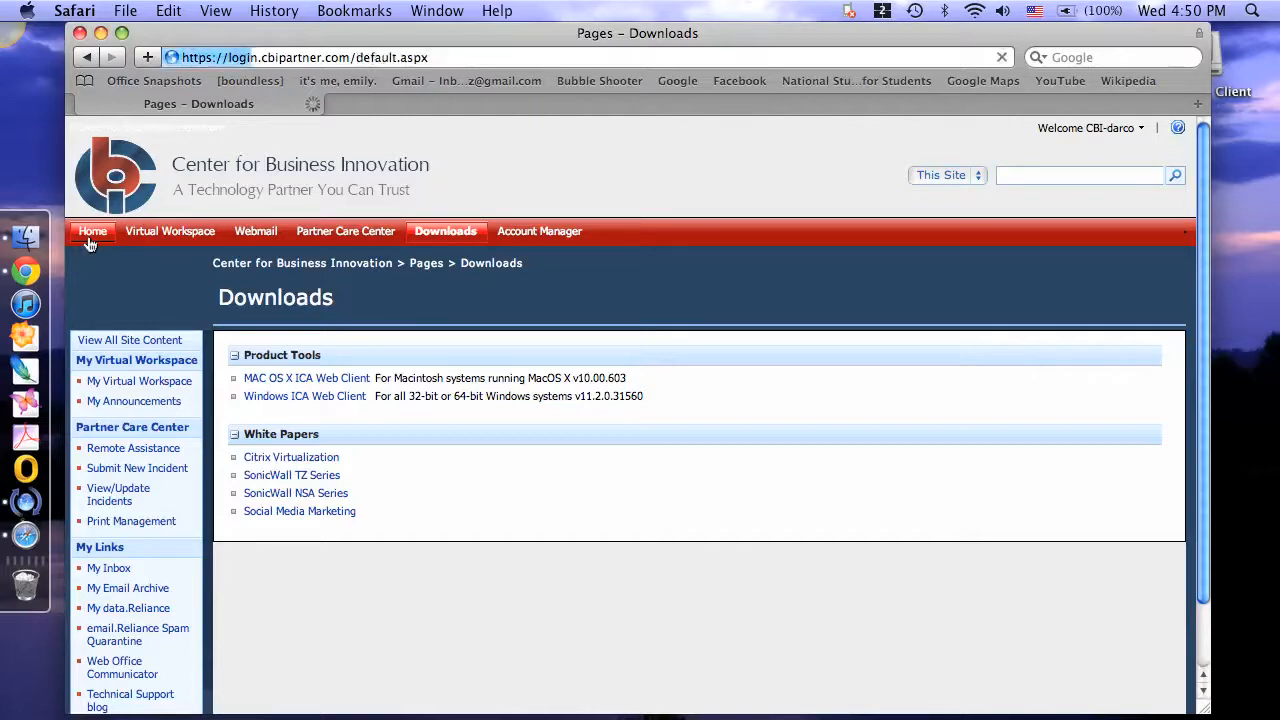
pyautogui.click(92, 231)
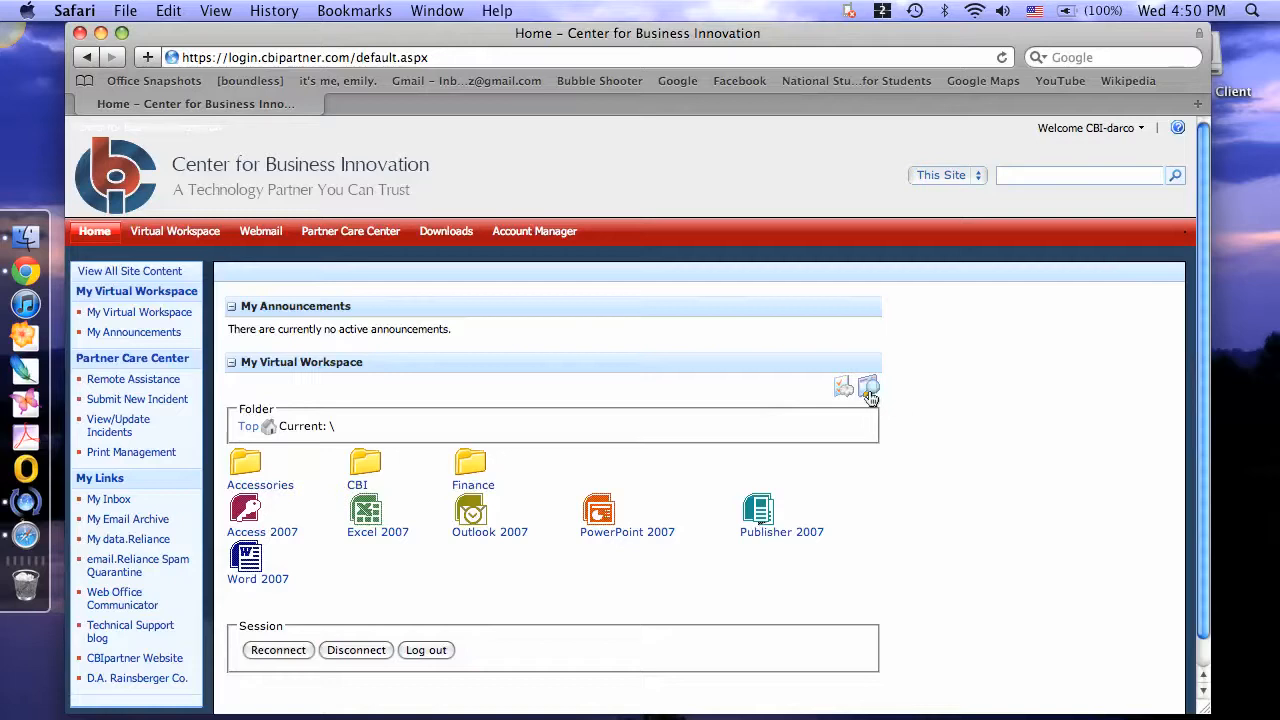
pyautogui.moveTo(868, 388)
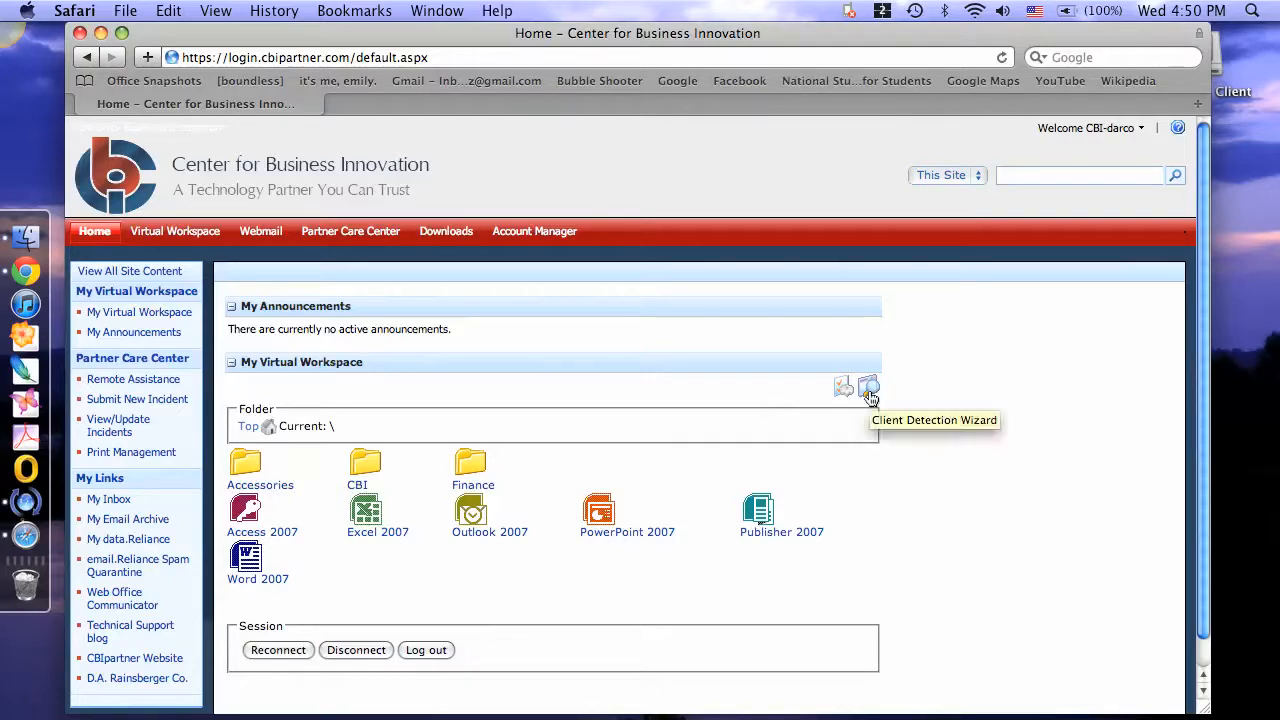
pyautogui.click(869, 388)
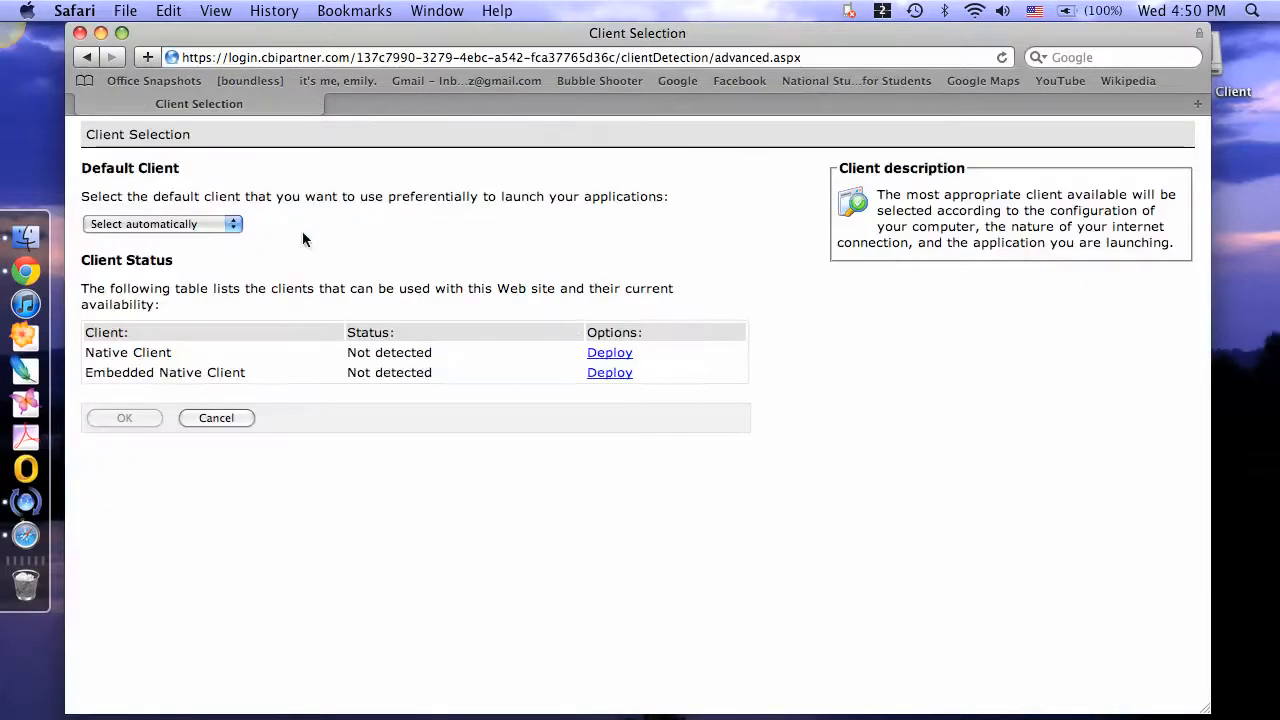
# Set the Default Client to Native Client and confirm with OK
pyautogui.click(162, 223)
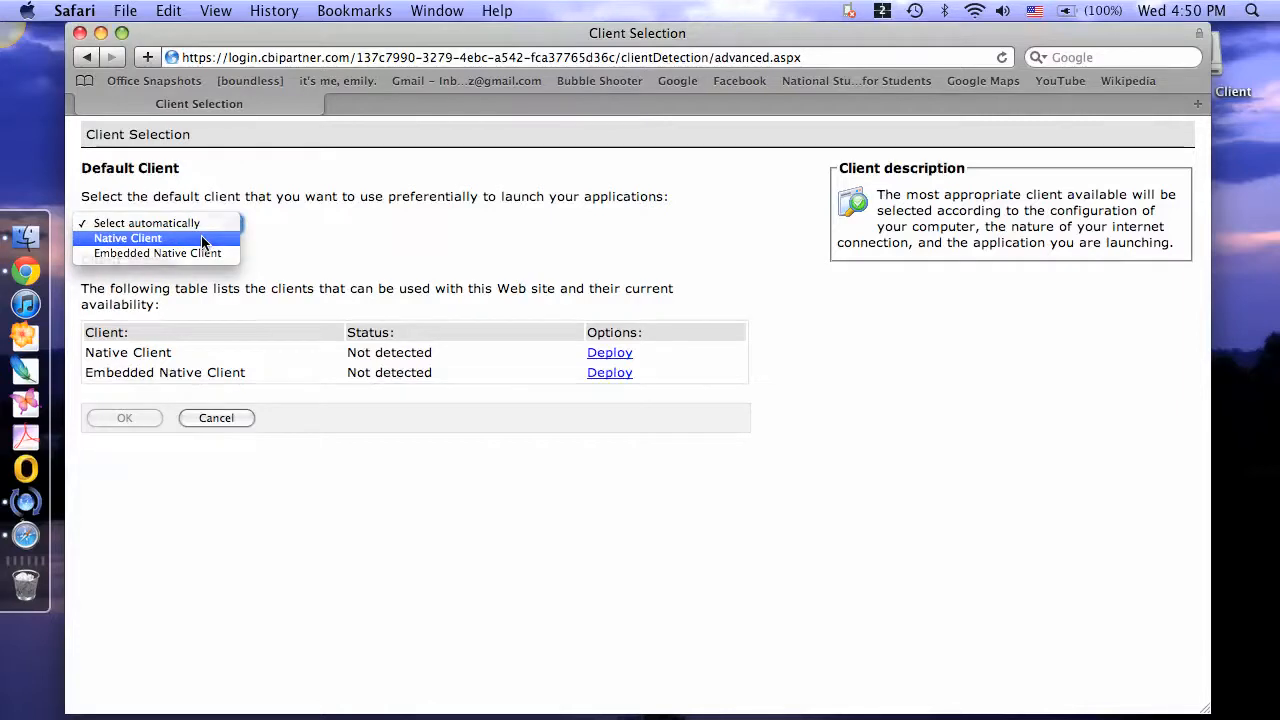
pyautogui.click(127, 238)
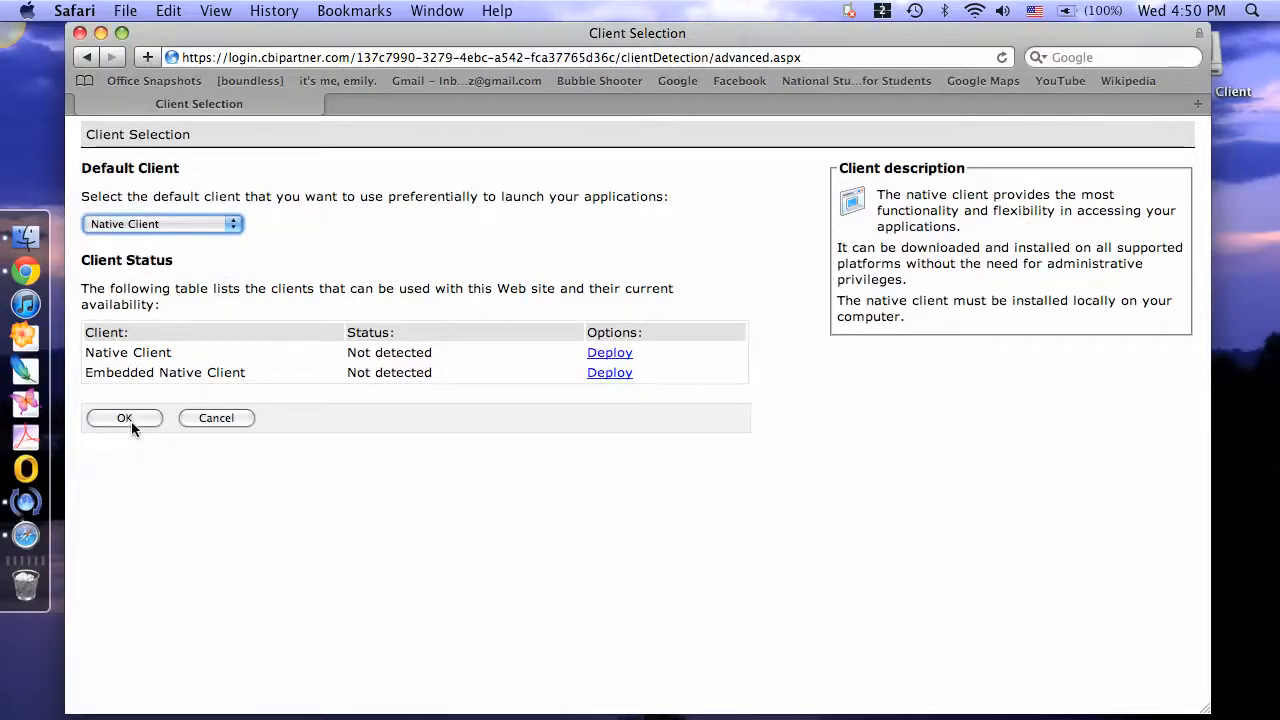
pyautogui.click(124, 417)
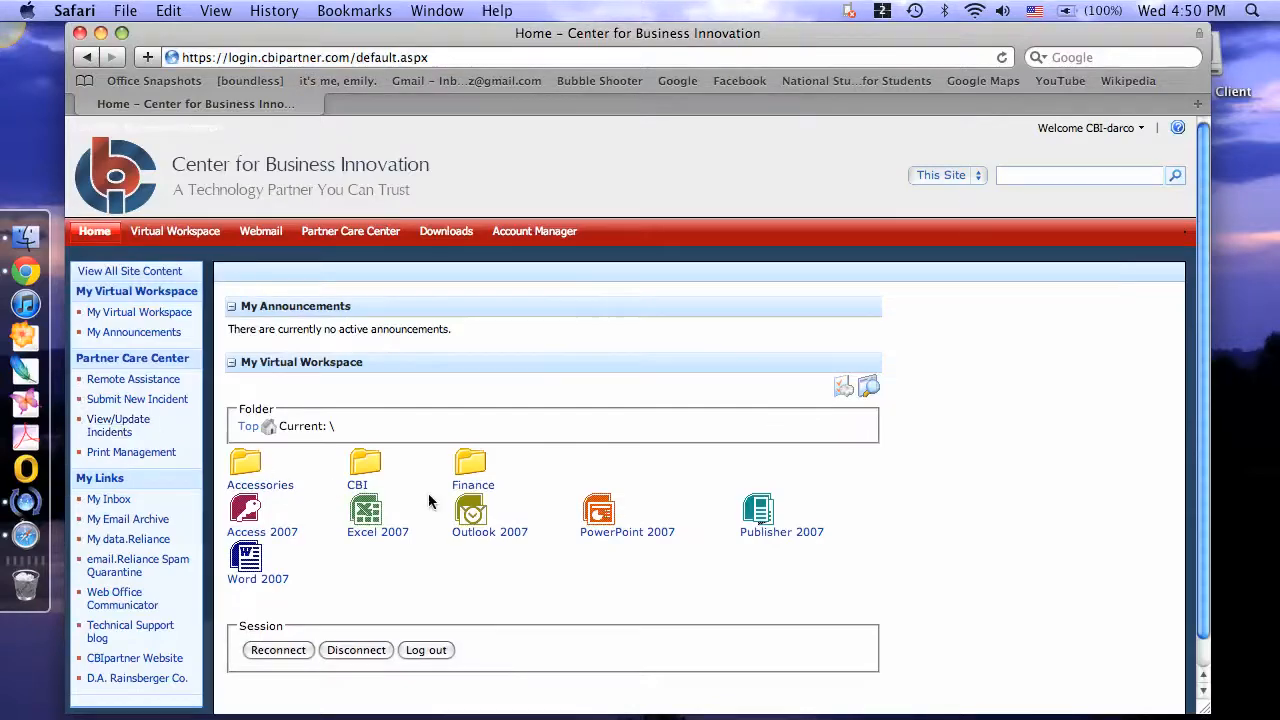
pyautogui.moveTo(565, 578)
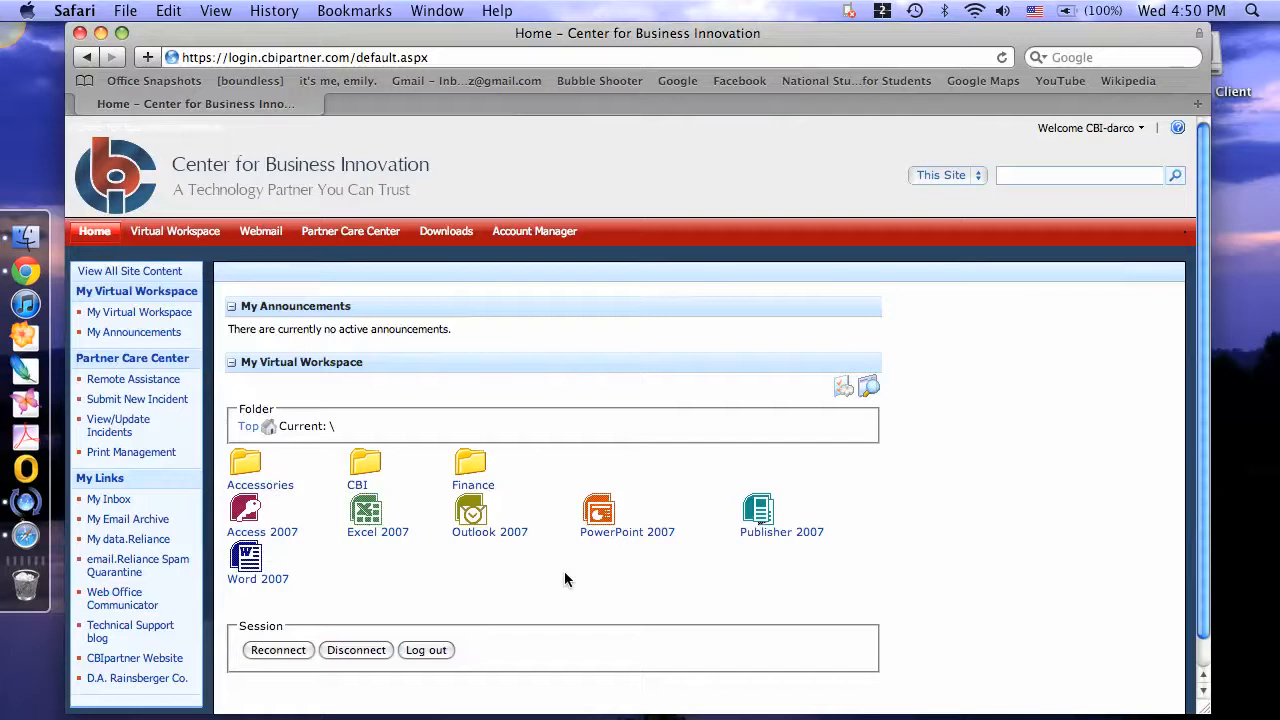
pyautogui.moveTo(258, 560)
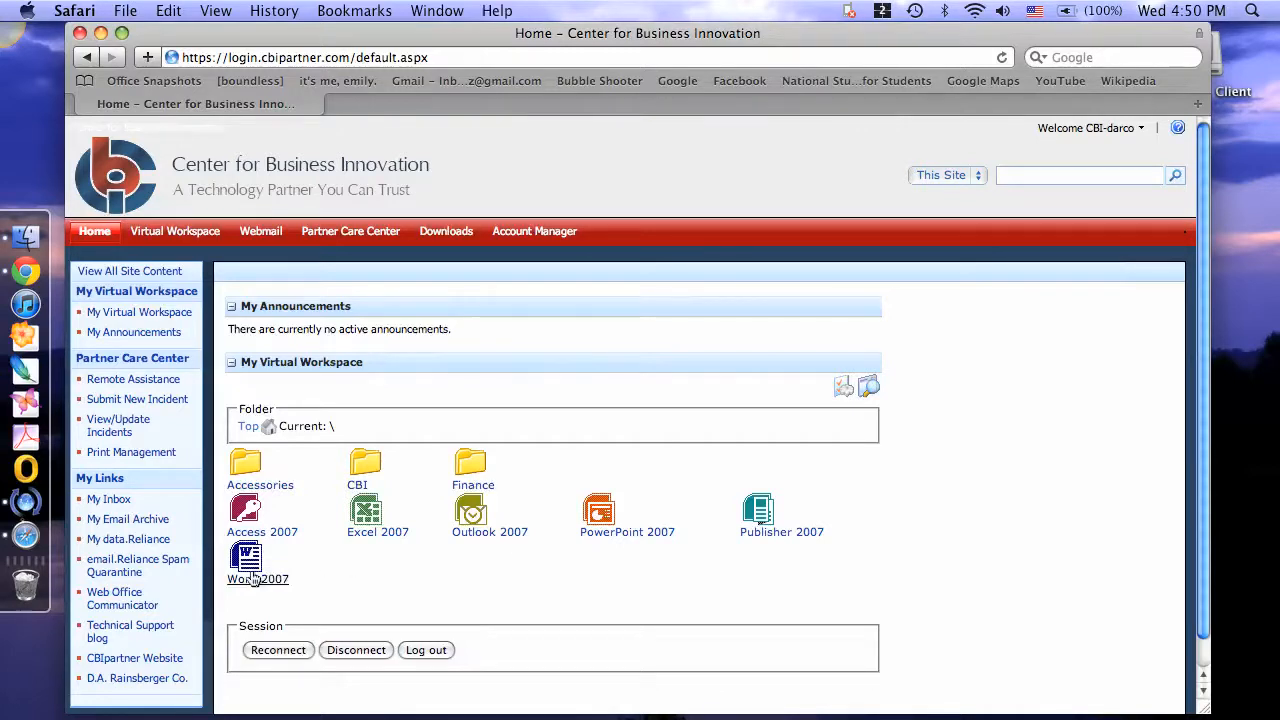
# Start Word 2007 from My Virtual Workspace, allowing Citrix ICA Client to open
pyautogui.click(258, 563)
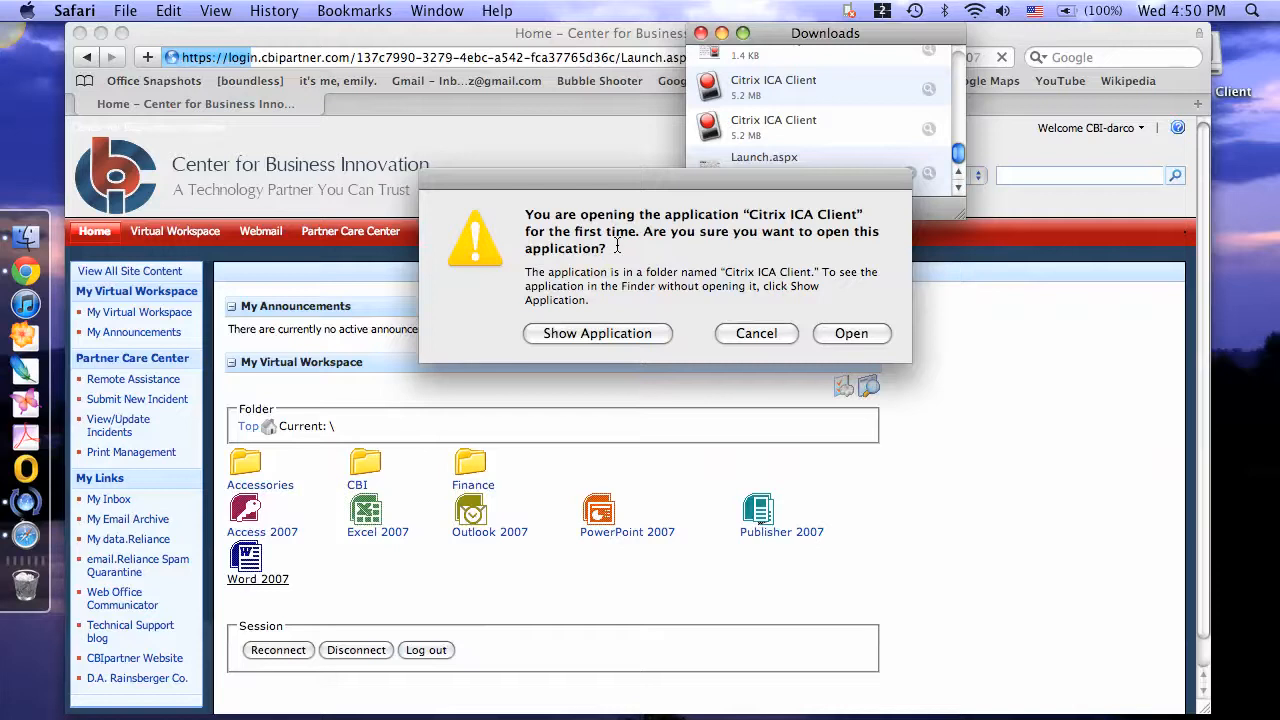
pyautogui.click(851, 333)
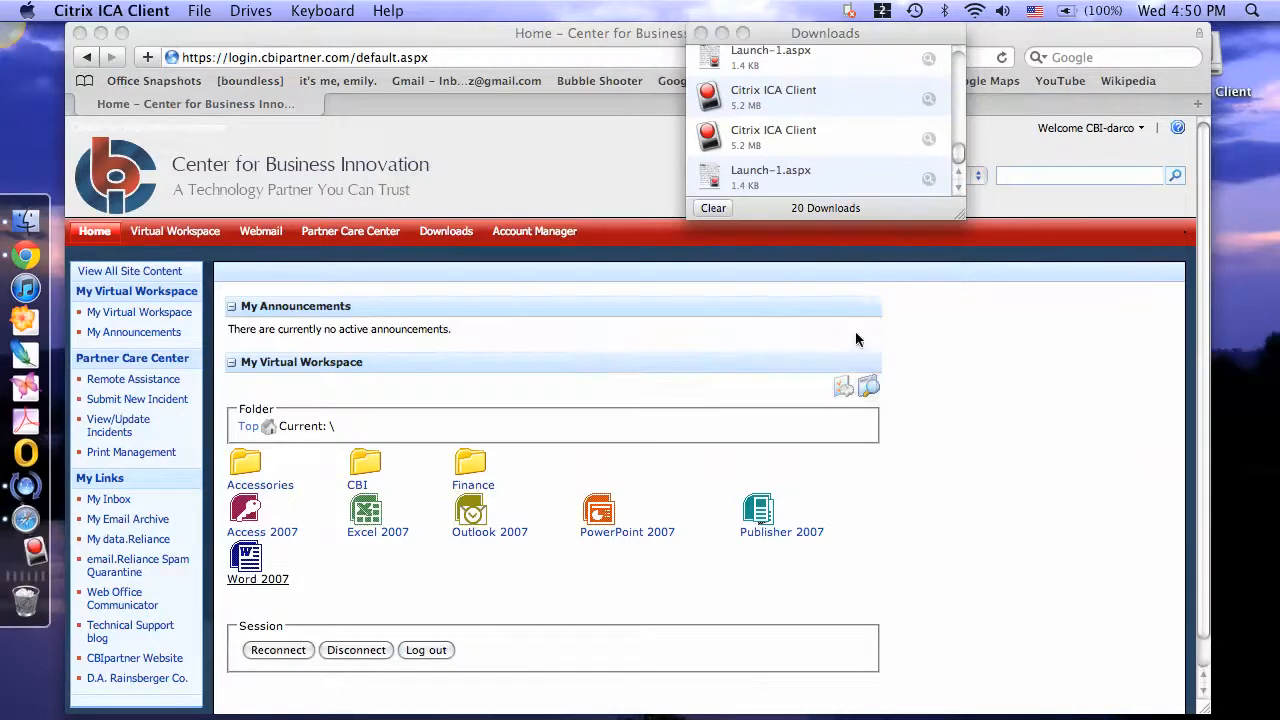